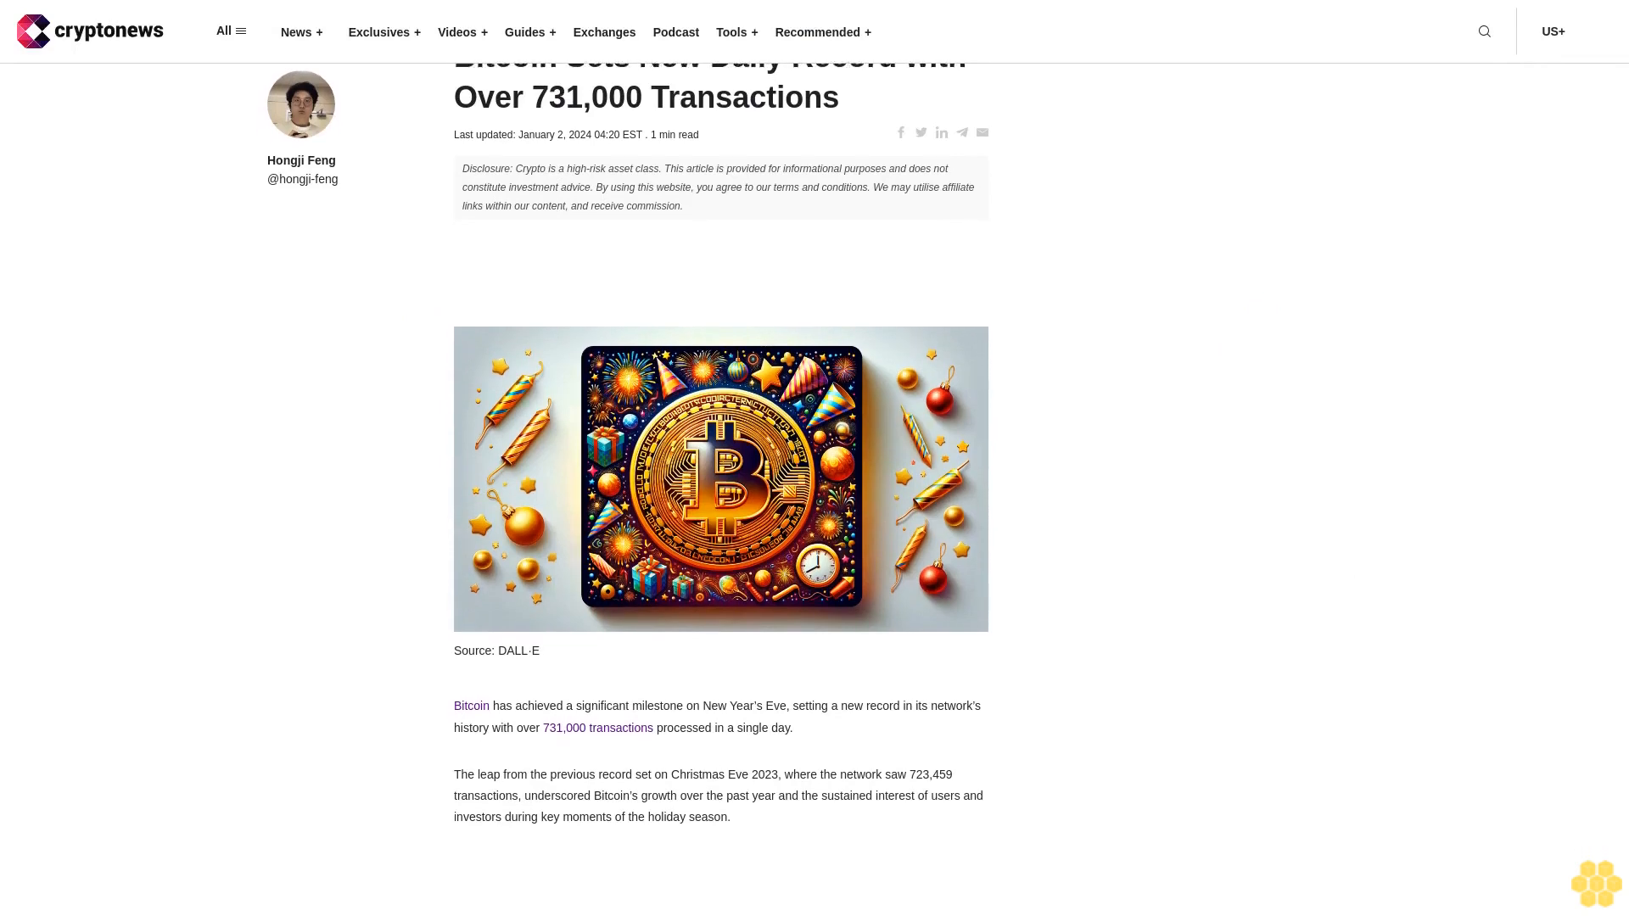
{"action": "scroll", "scroll_direction": "down", "scroll_amount": 3}
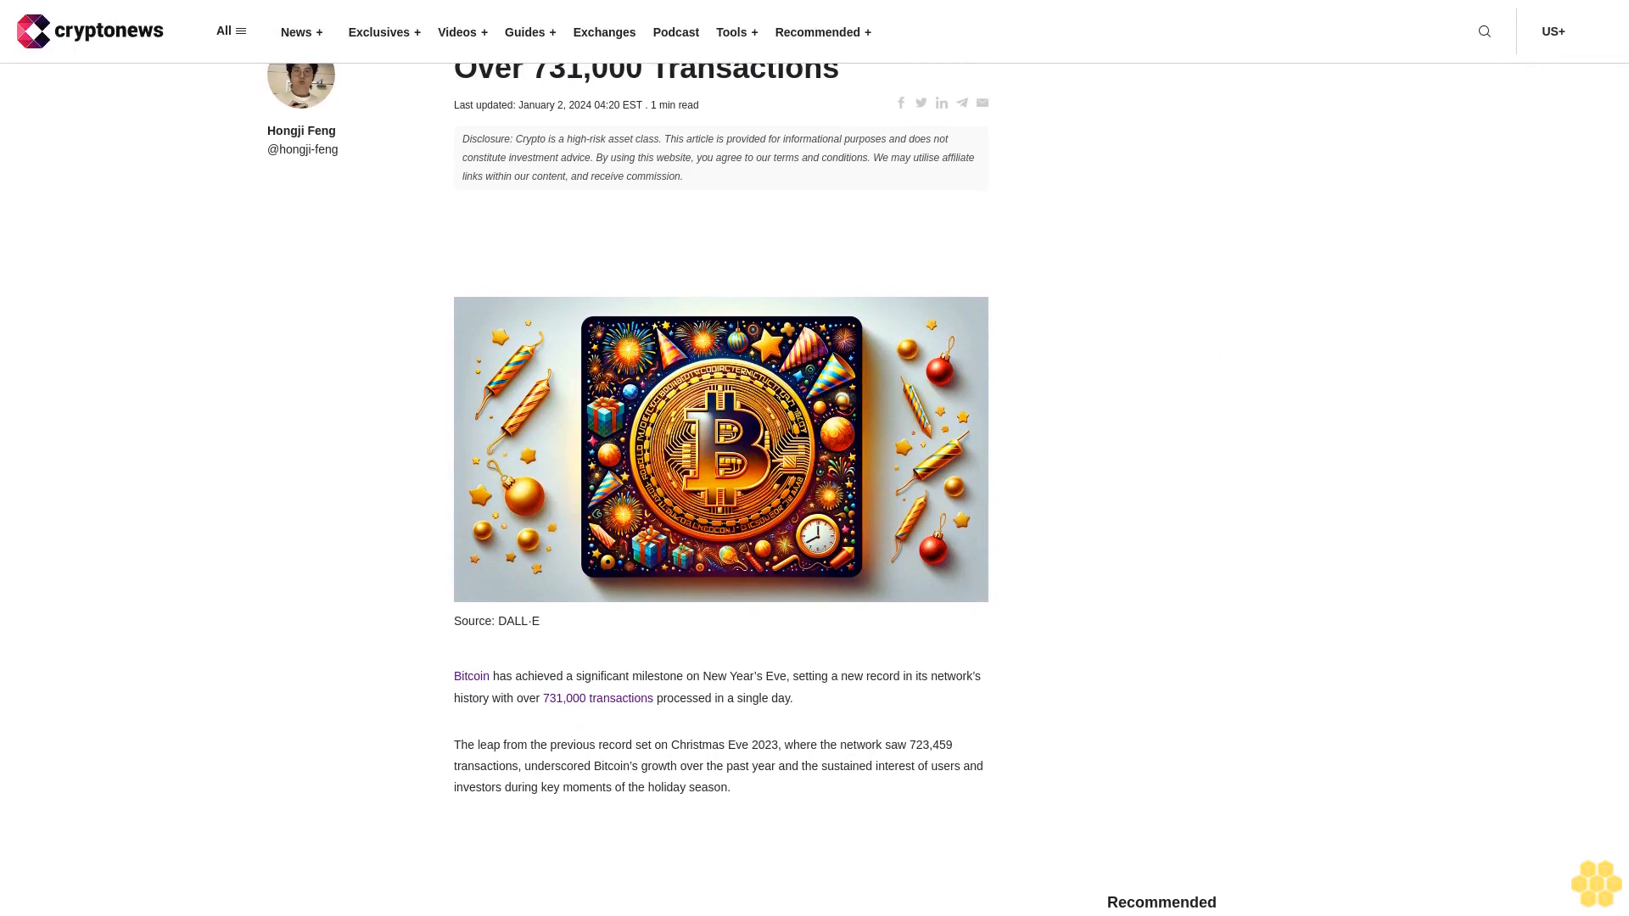
{"action": "scroll", "scroll_direction": "down", "scroll_amount": 3}
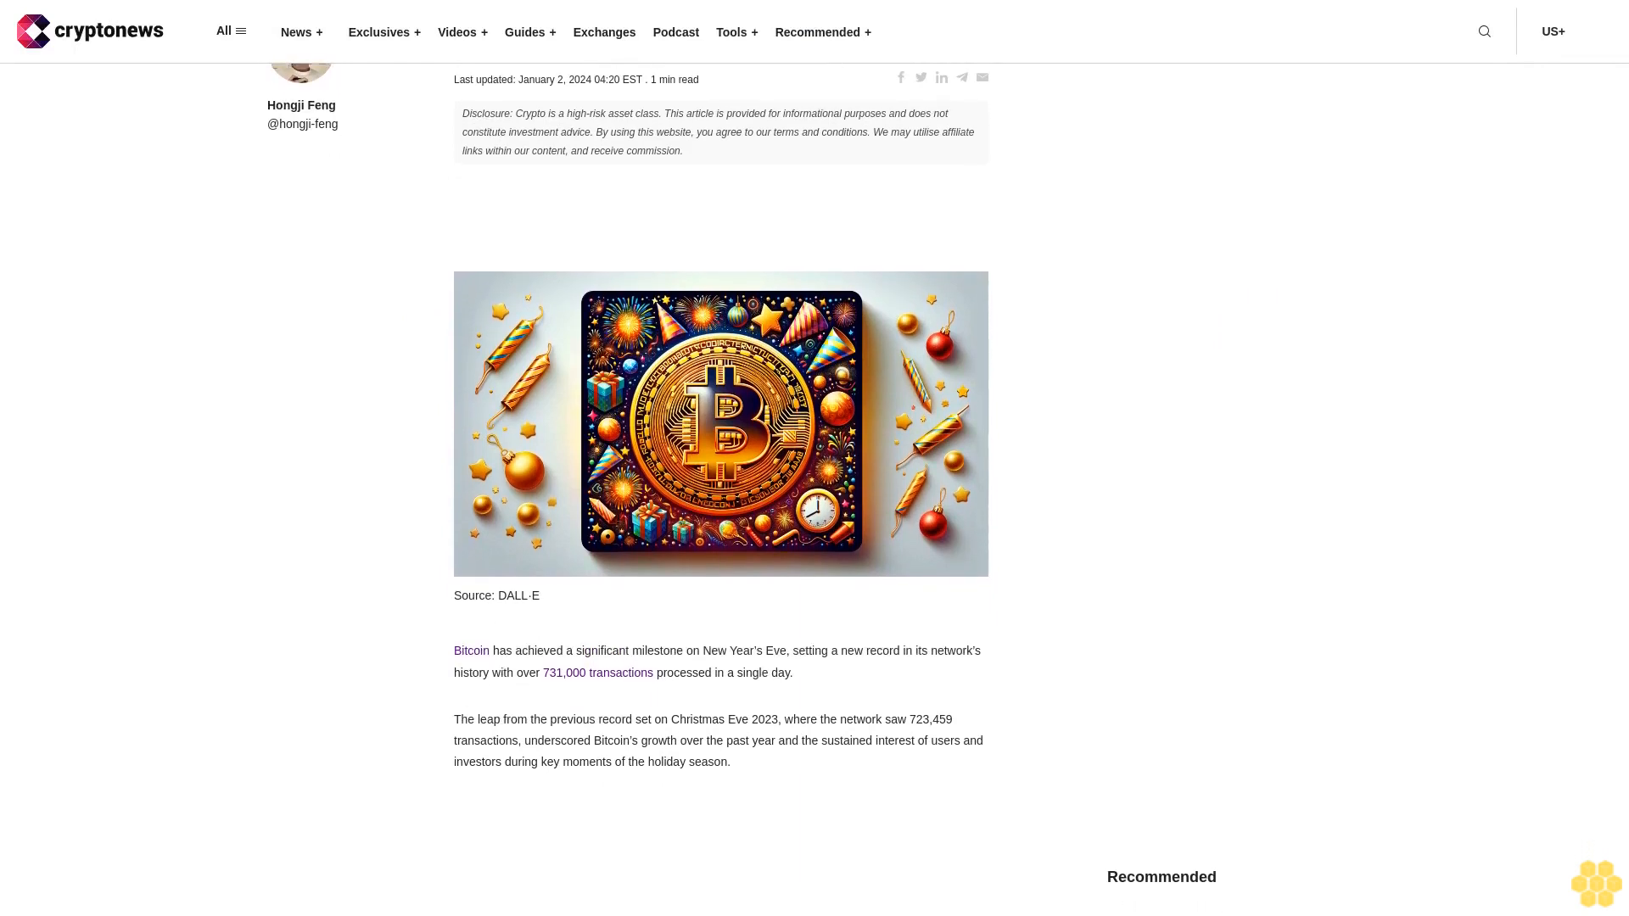
{"action": "scroll", "scroll_direction": "down", "scroll_amount": 3}
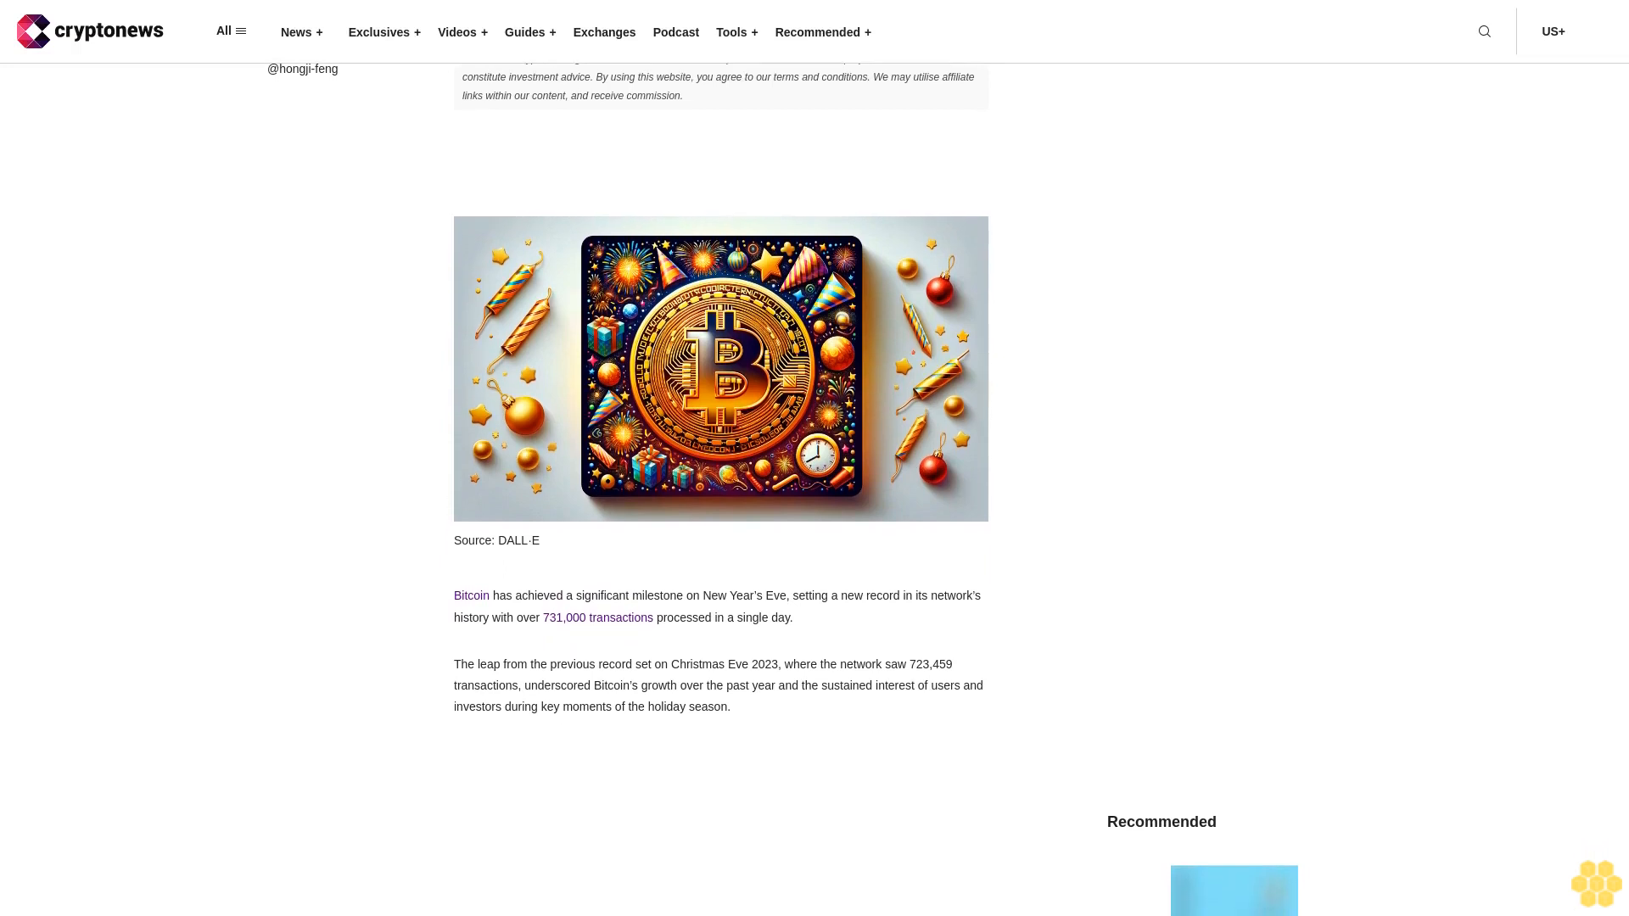
{"action": "scroll", "scroll_direction": "down", "scroll_amount": 3}
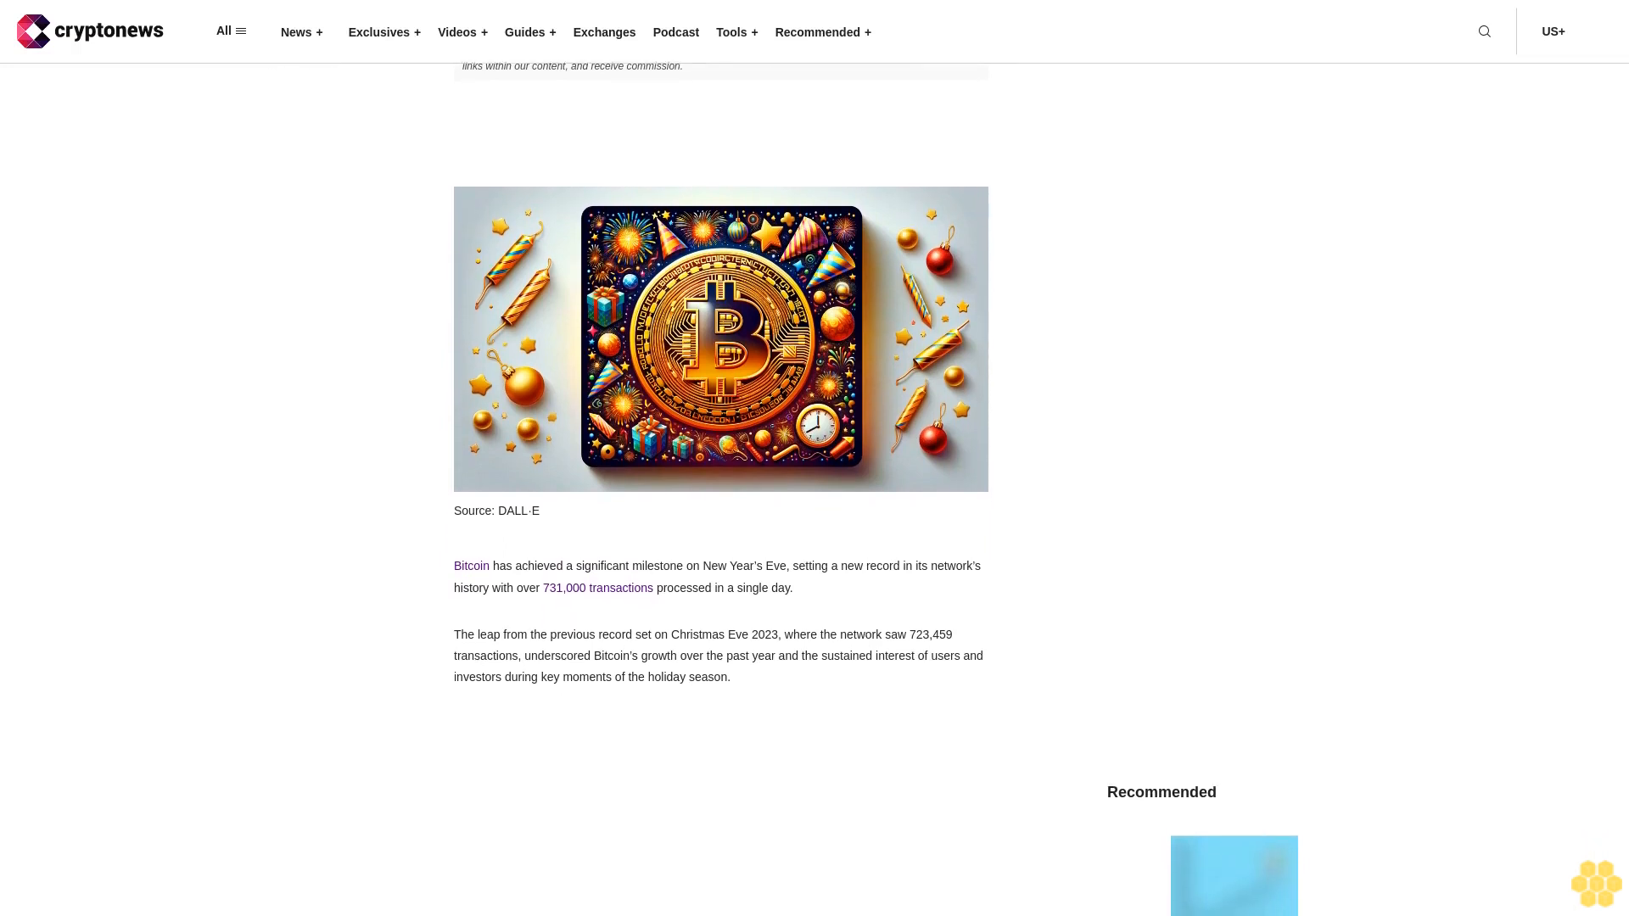
{"action": "scroll", "scroll_direction": "up", "scroll_amount": 3}
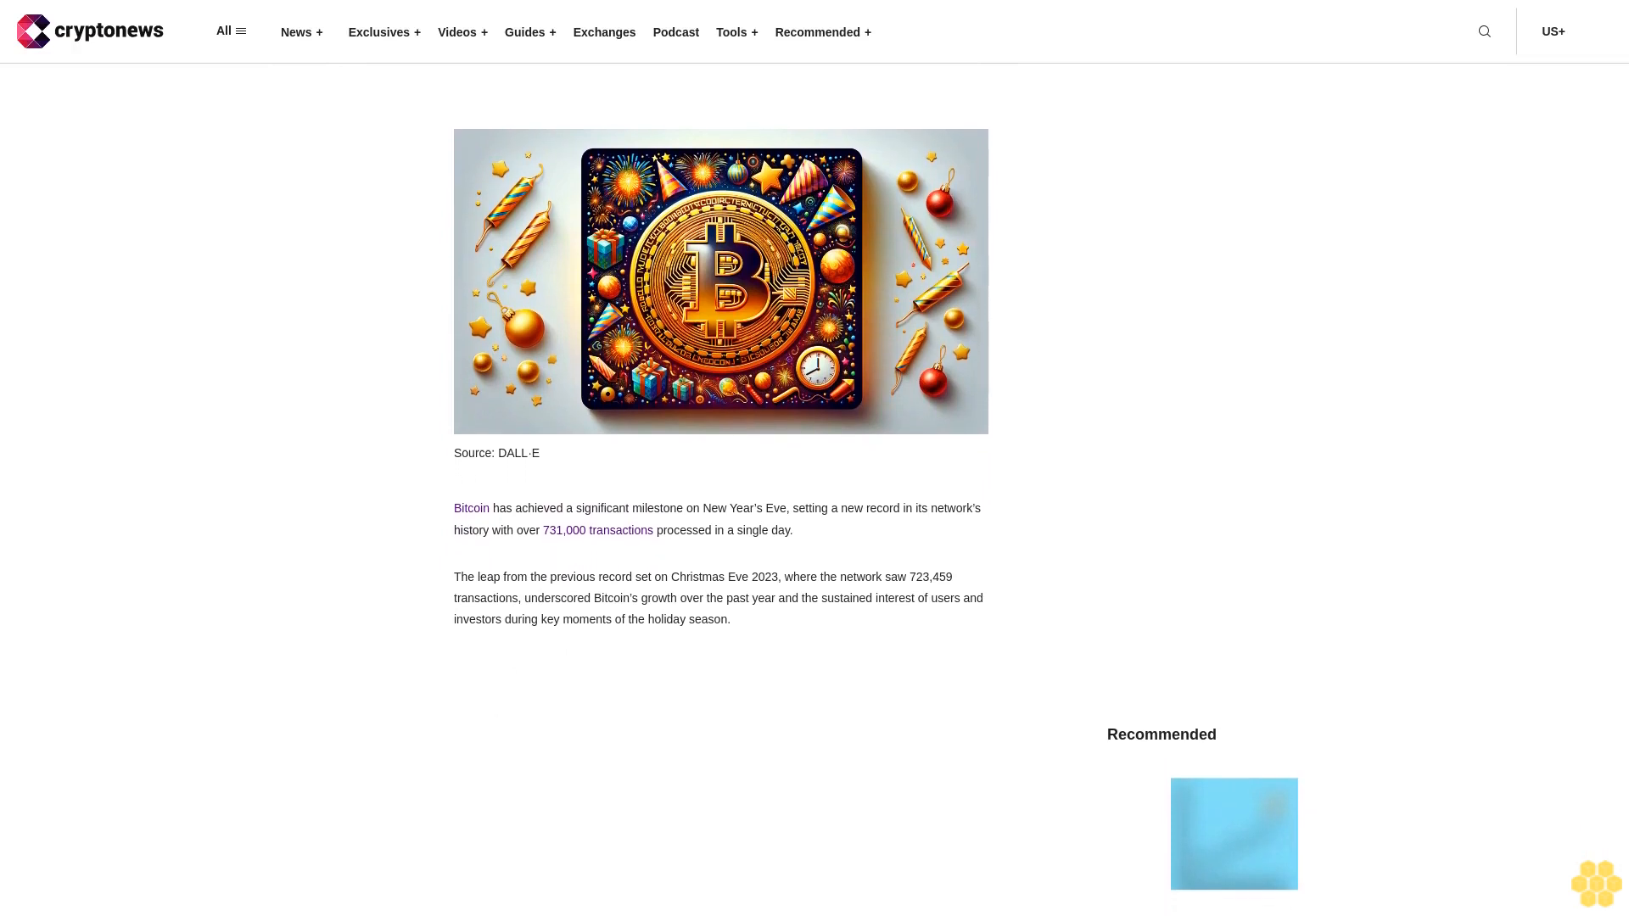
{"action": "scroll", "scroll_direction": "down", "scroll_amount": 3}
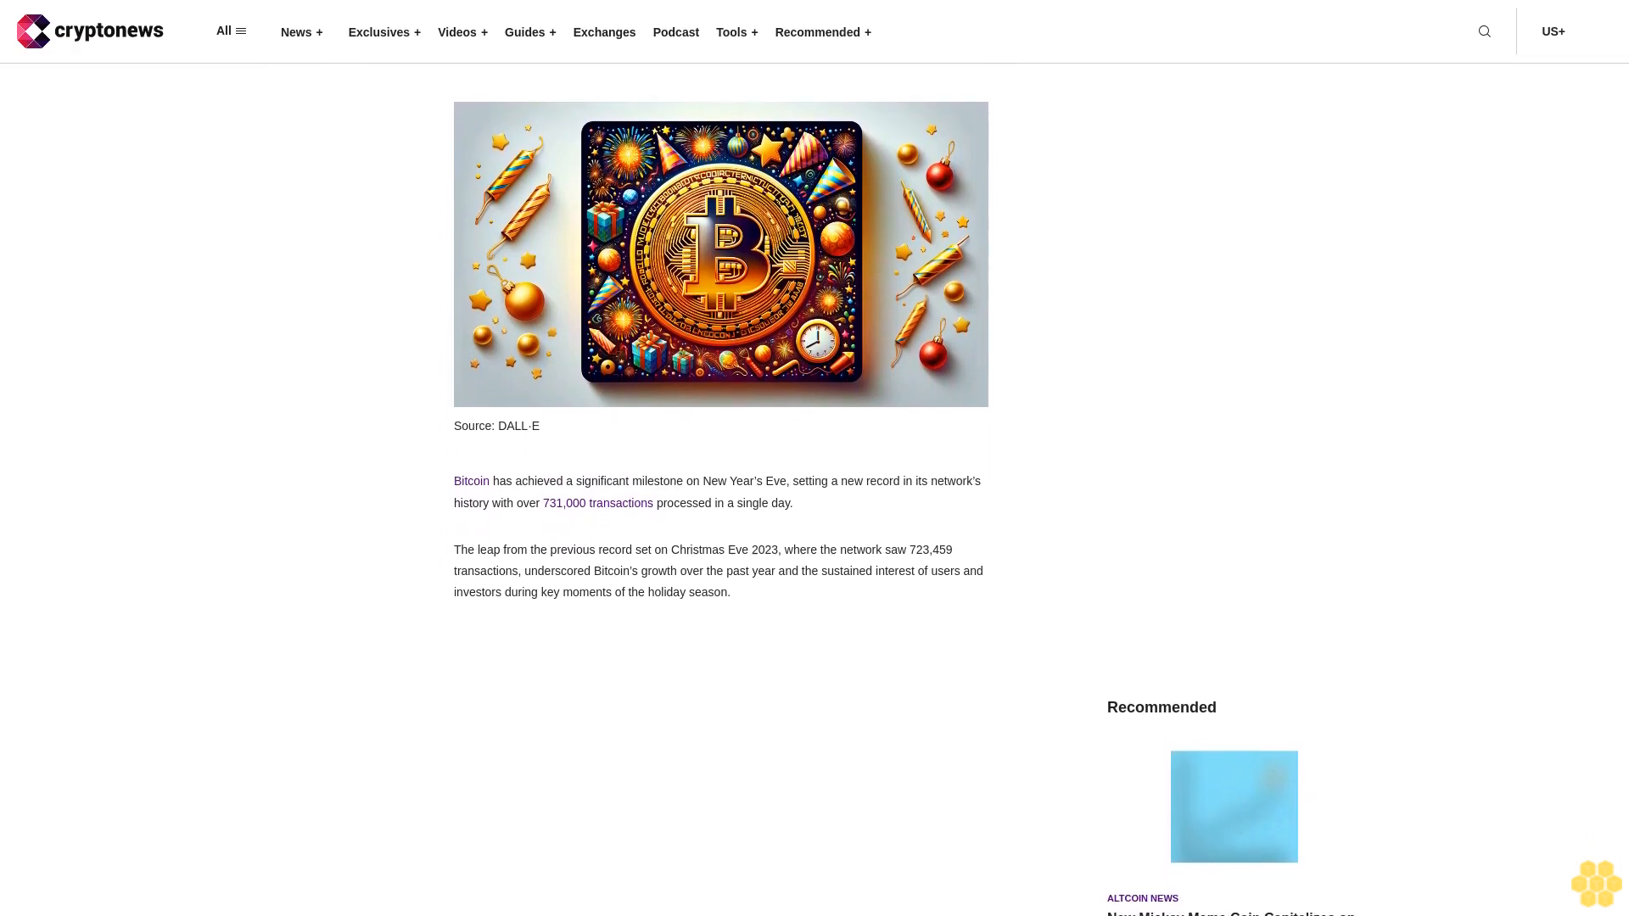
{"action": "scroll", "scroll_direction": "up", "scroll_amount": 3}
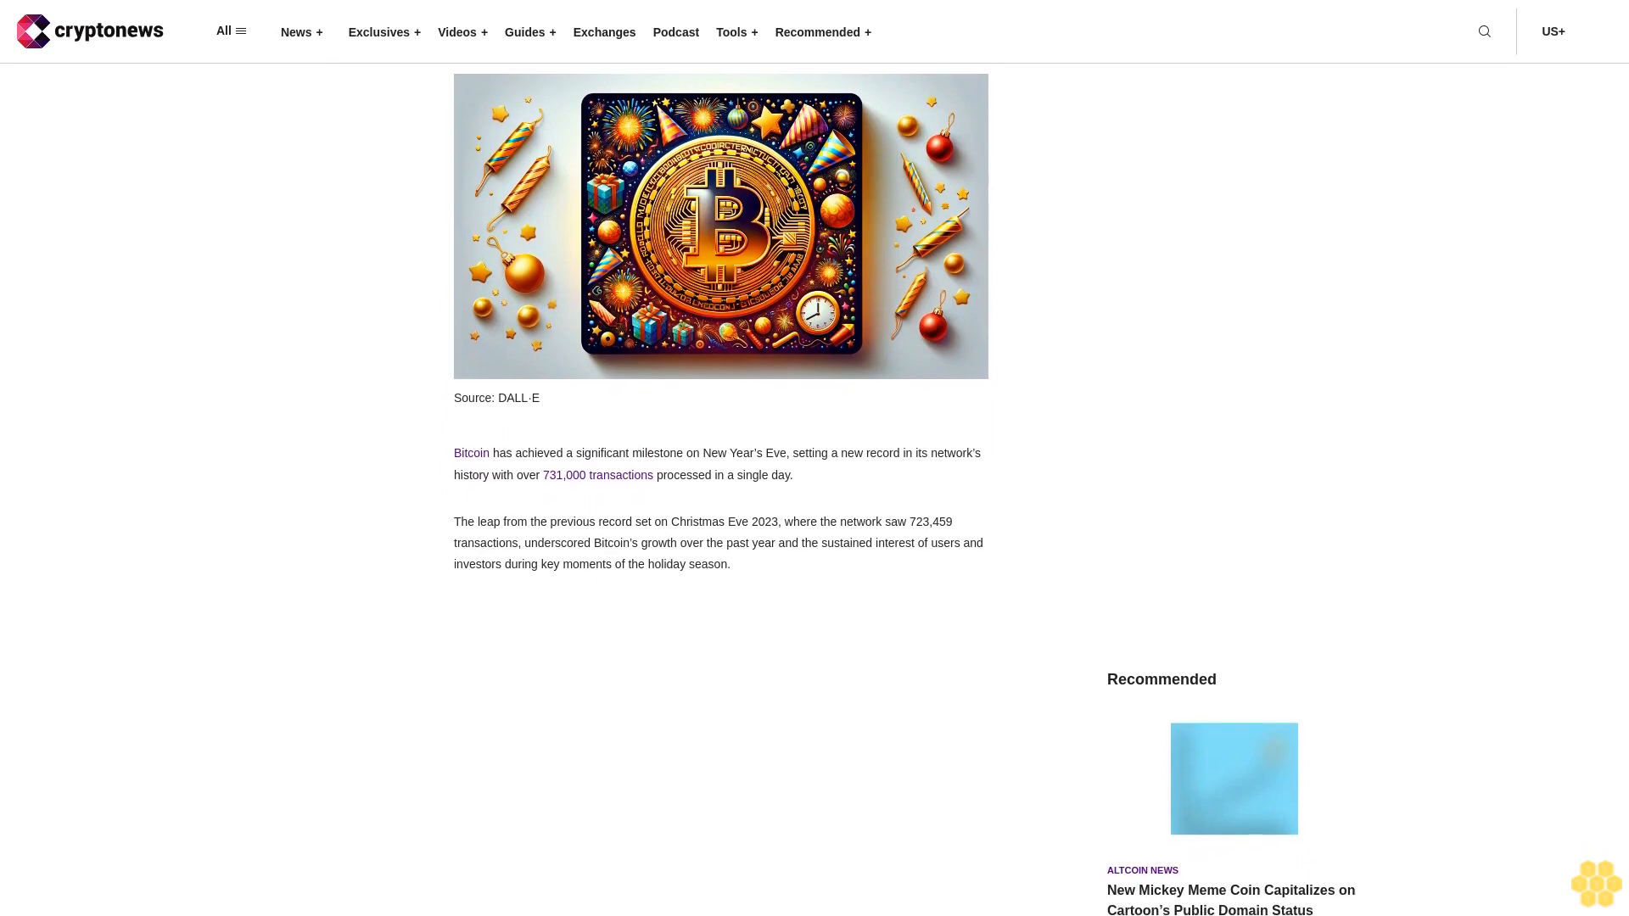
{"action": "scroll", "scroll_direction": "down", "scroll_amount": 3}
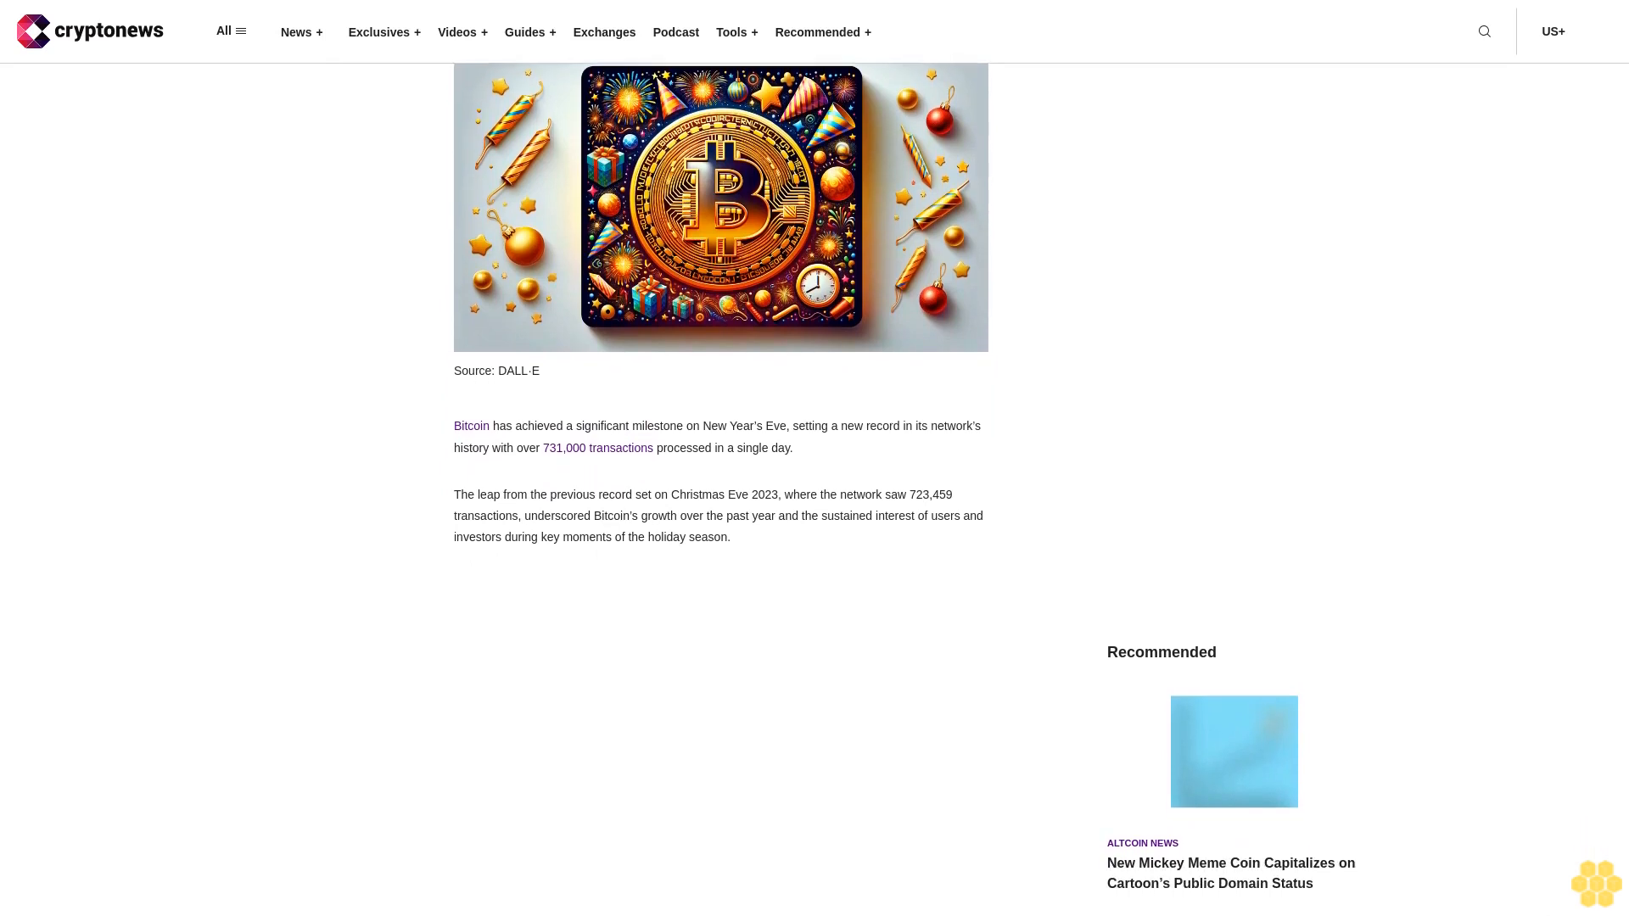
{"action": "scroll", "scroll_direction": "down", "scroll_amount": 3}
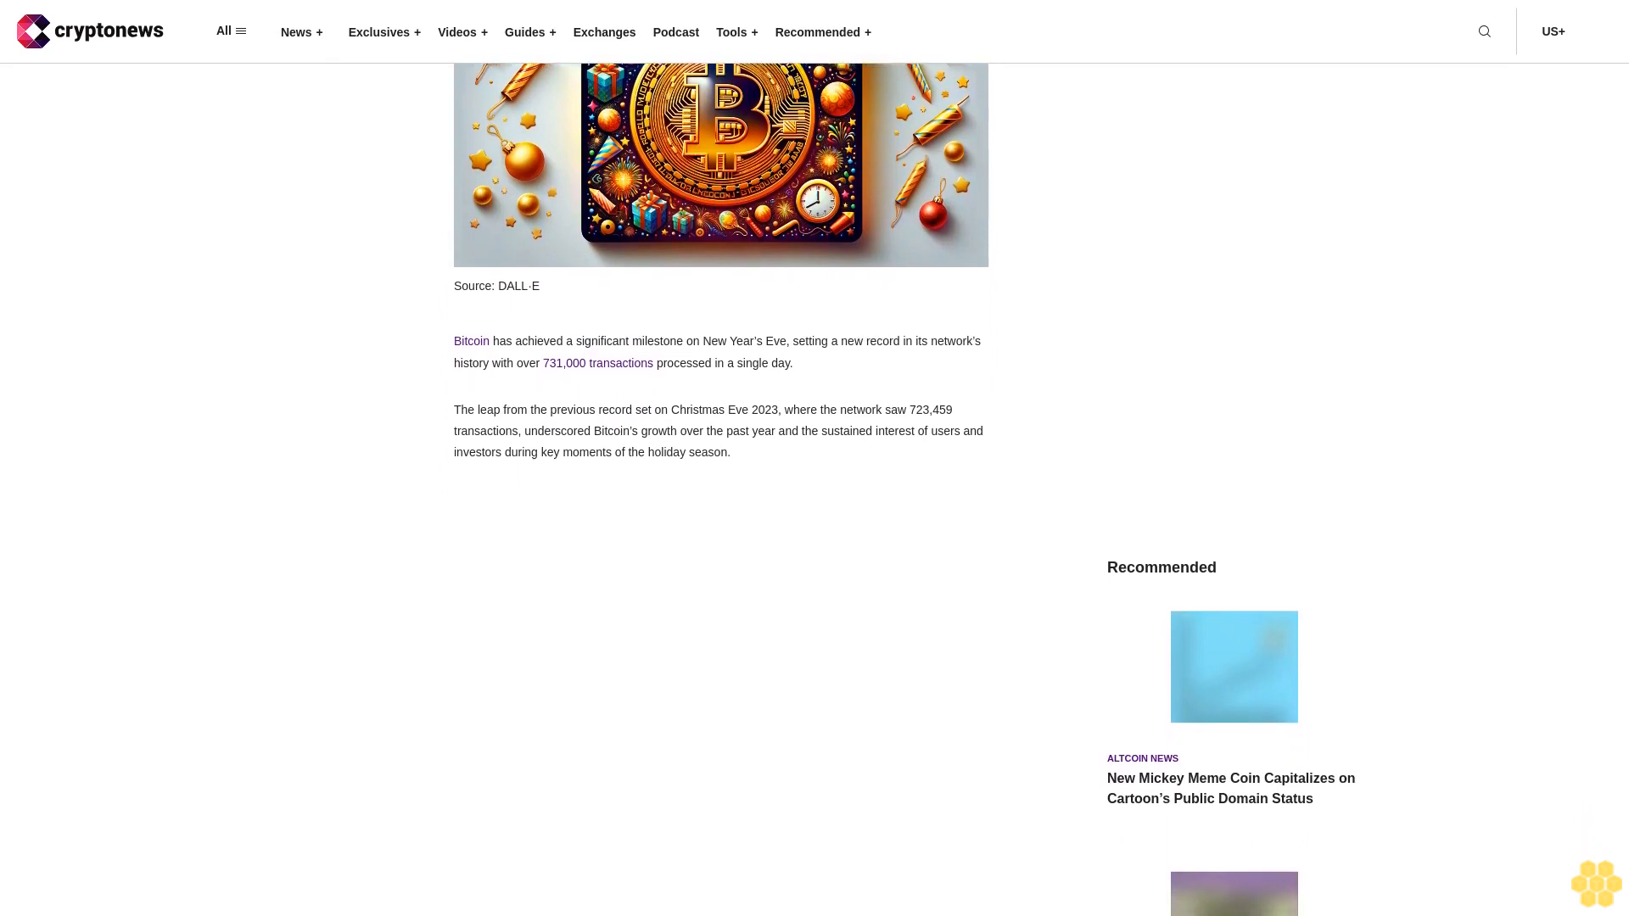
{"action": "scroll", "scroll_direction": "up", "scroll_amount": 3}
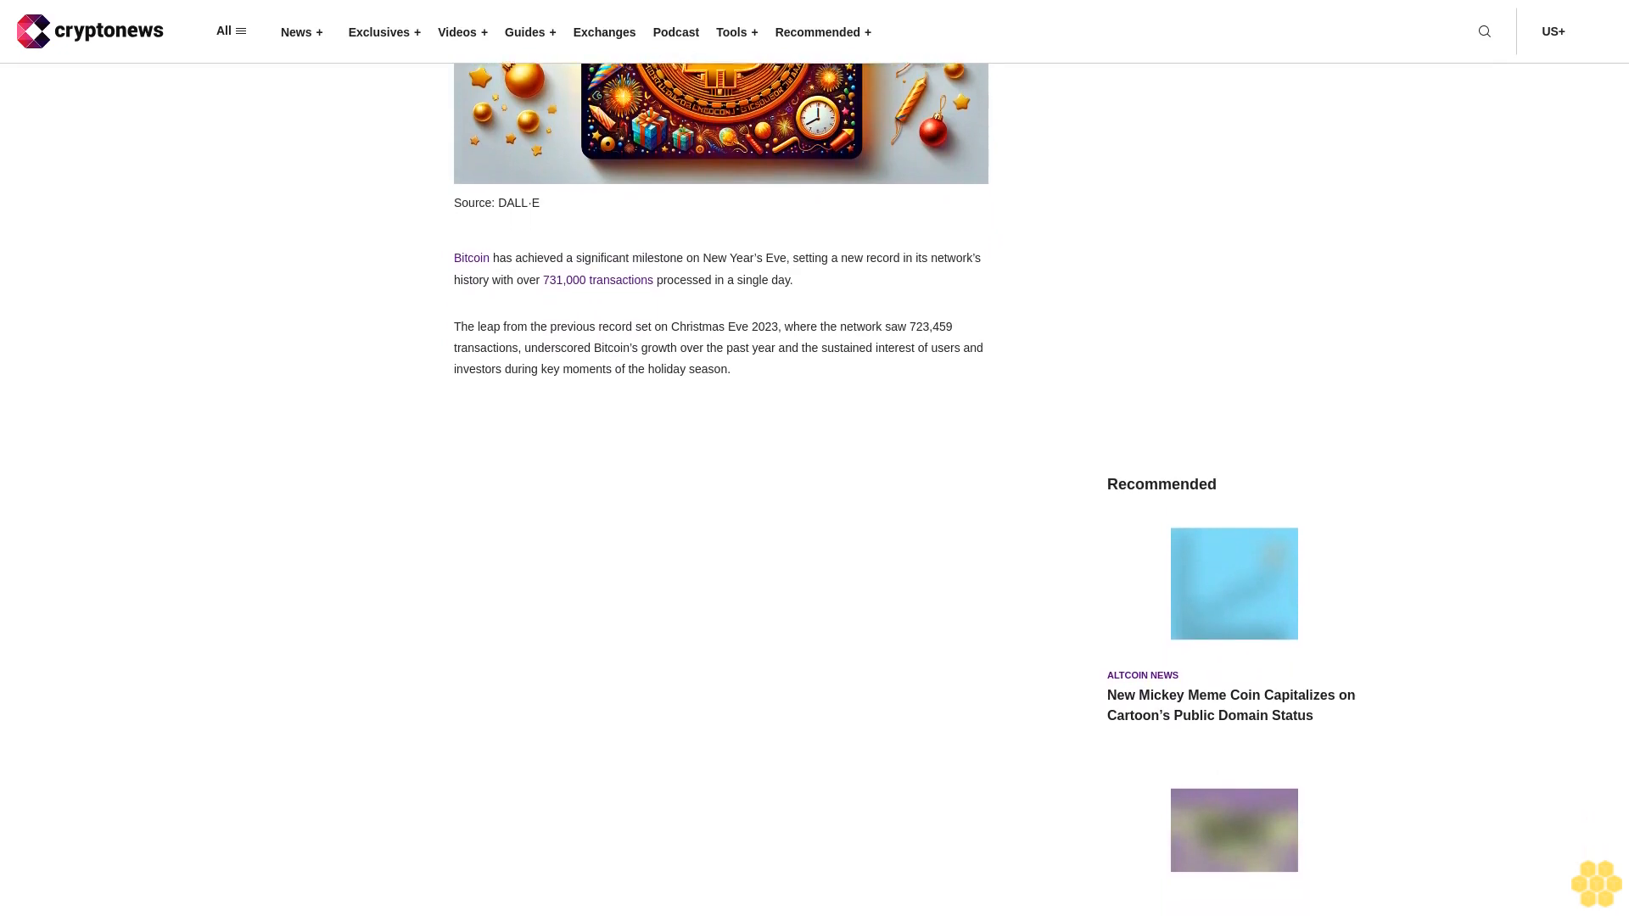
{"action": "scroll", "scroll_direction": "down", "scroll_amount": 3}
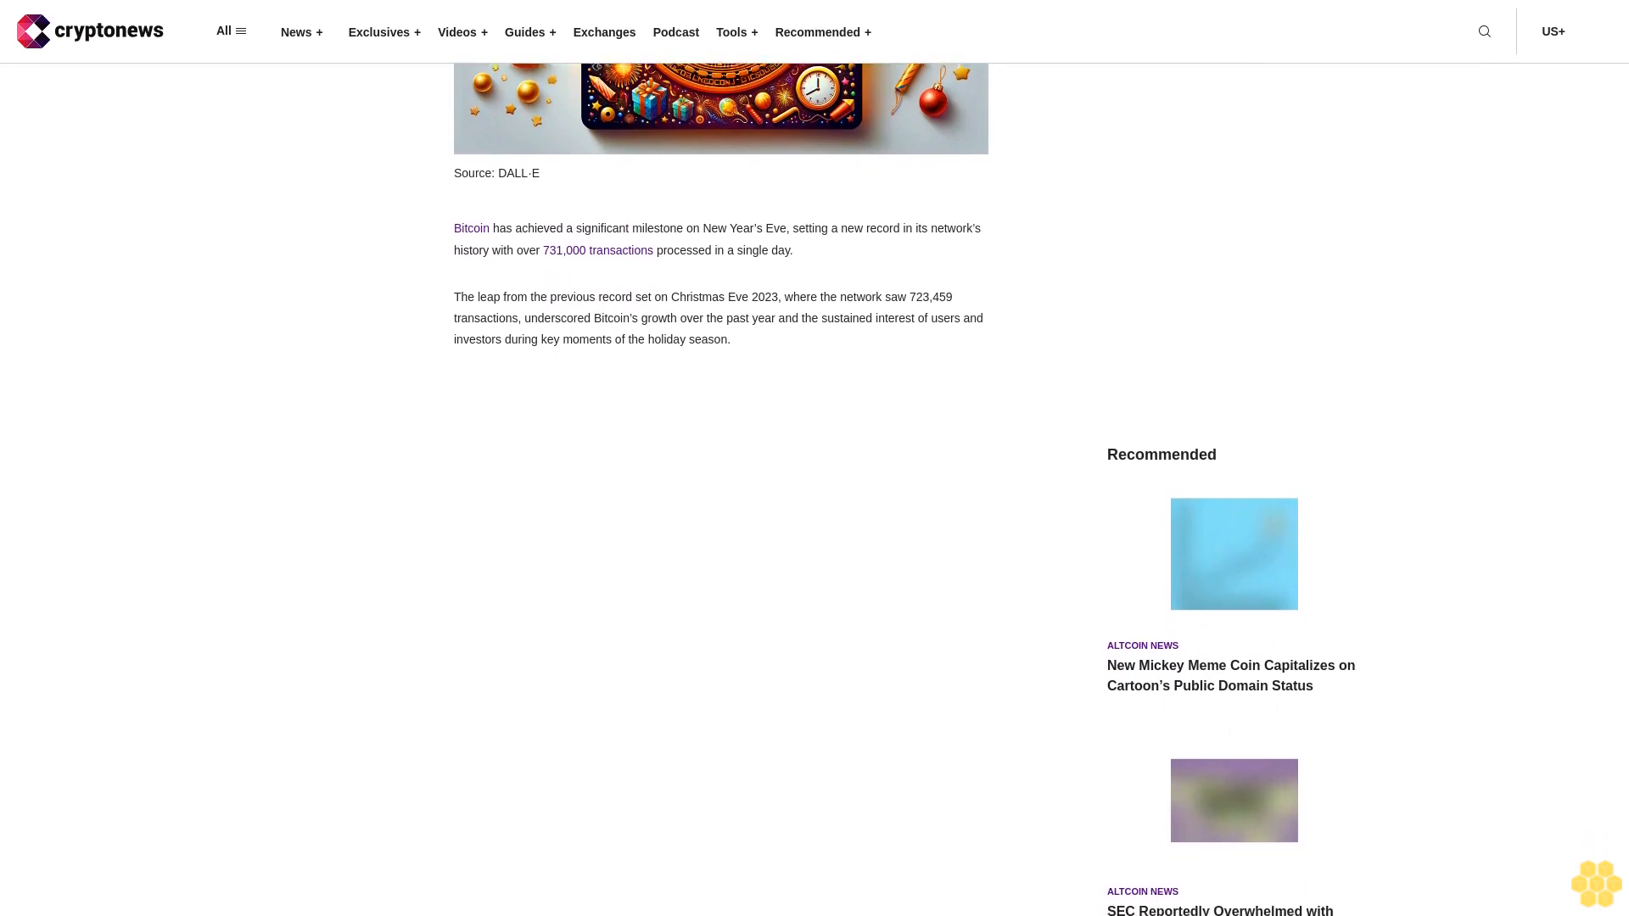
{"action": "scroll", "scroll_direction": "down", "scroll_amount": 3}
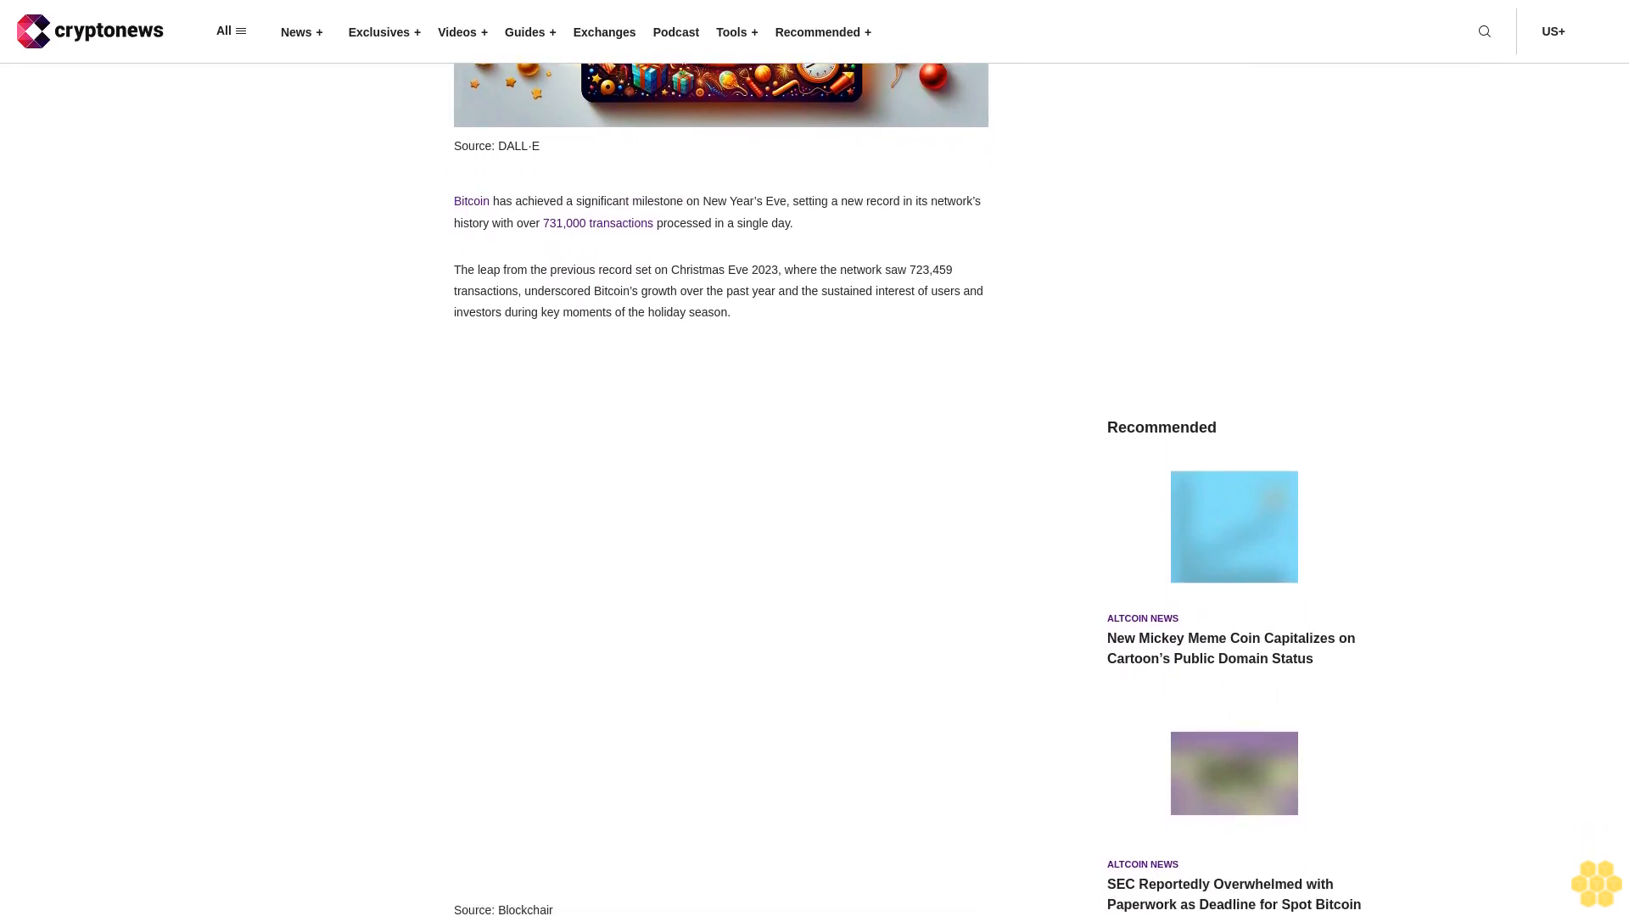
{"action": "scroll", "scroll_direction": "up", "scroll_amount": 3}
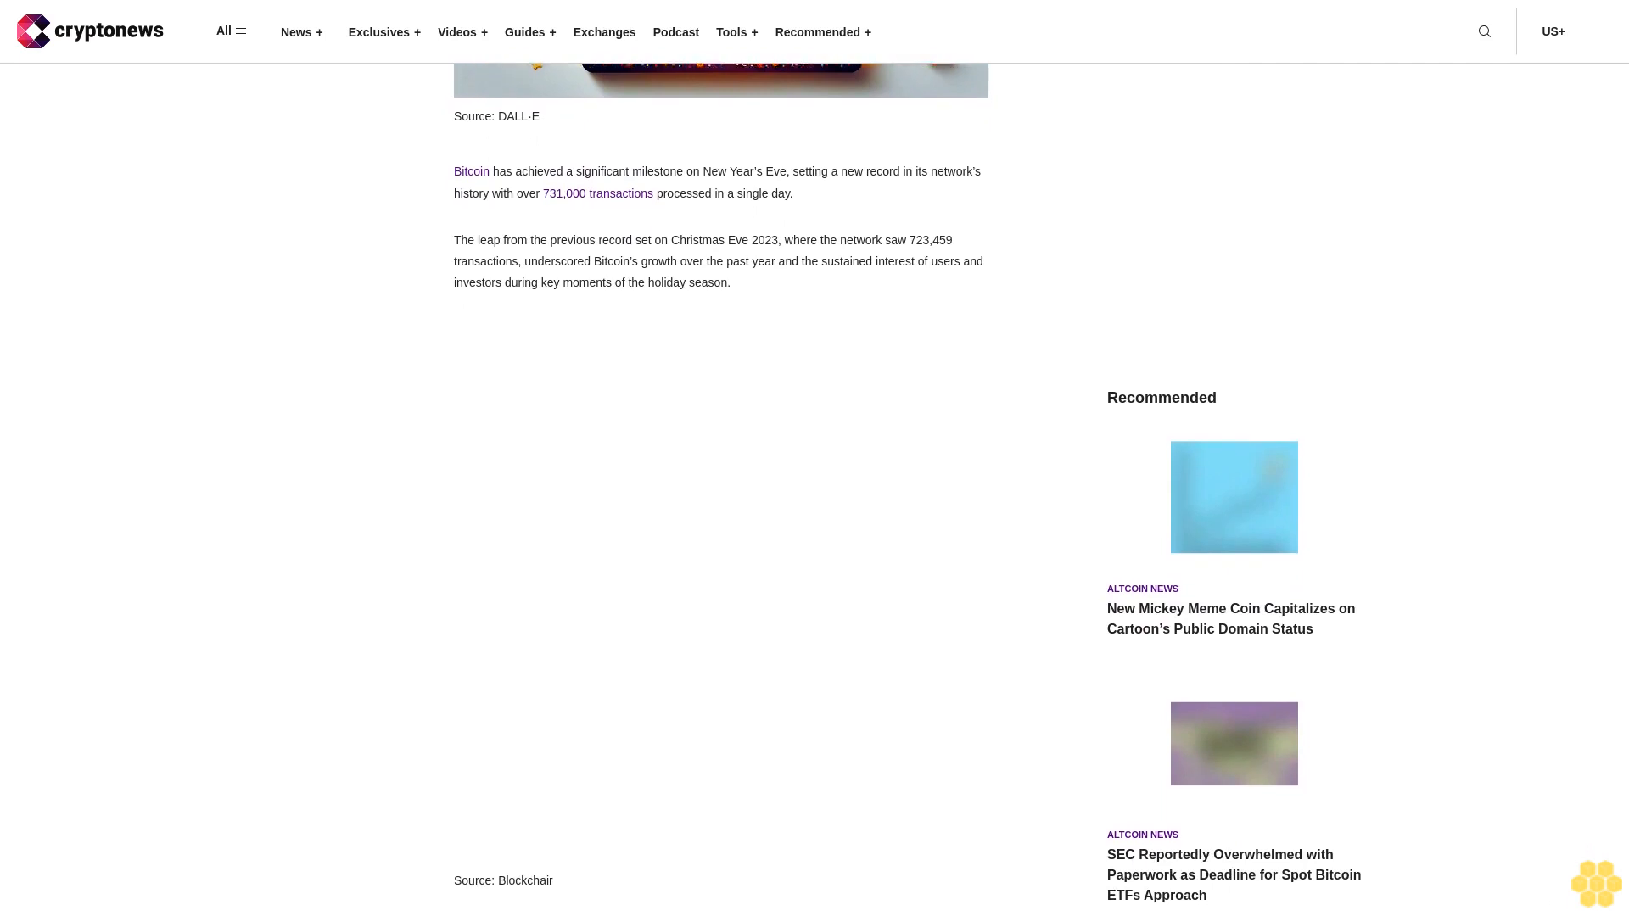
{"action": "scroll", "scroll_direction": "down", "scroll_amount": 3}
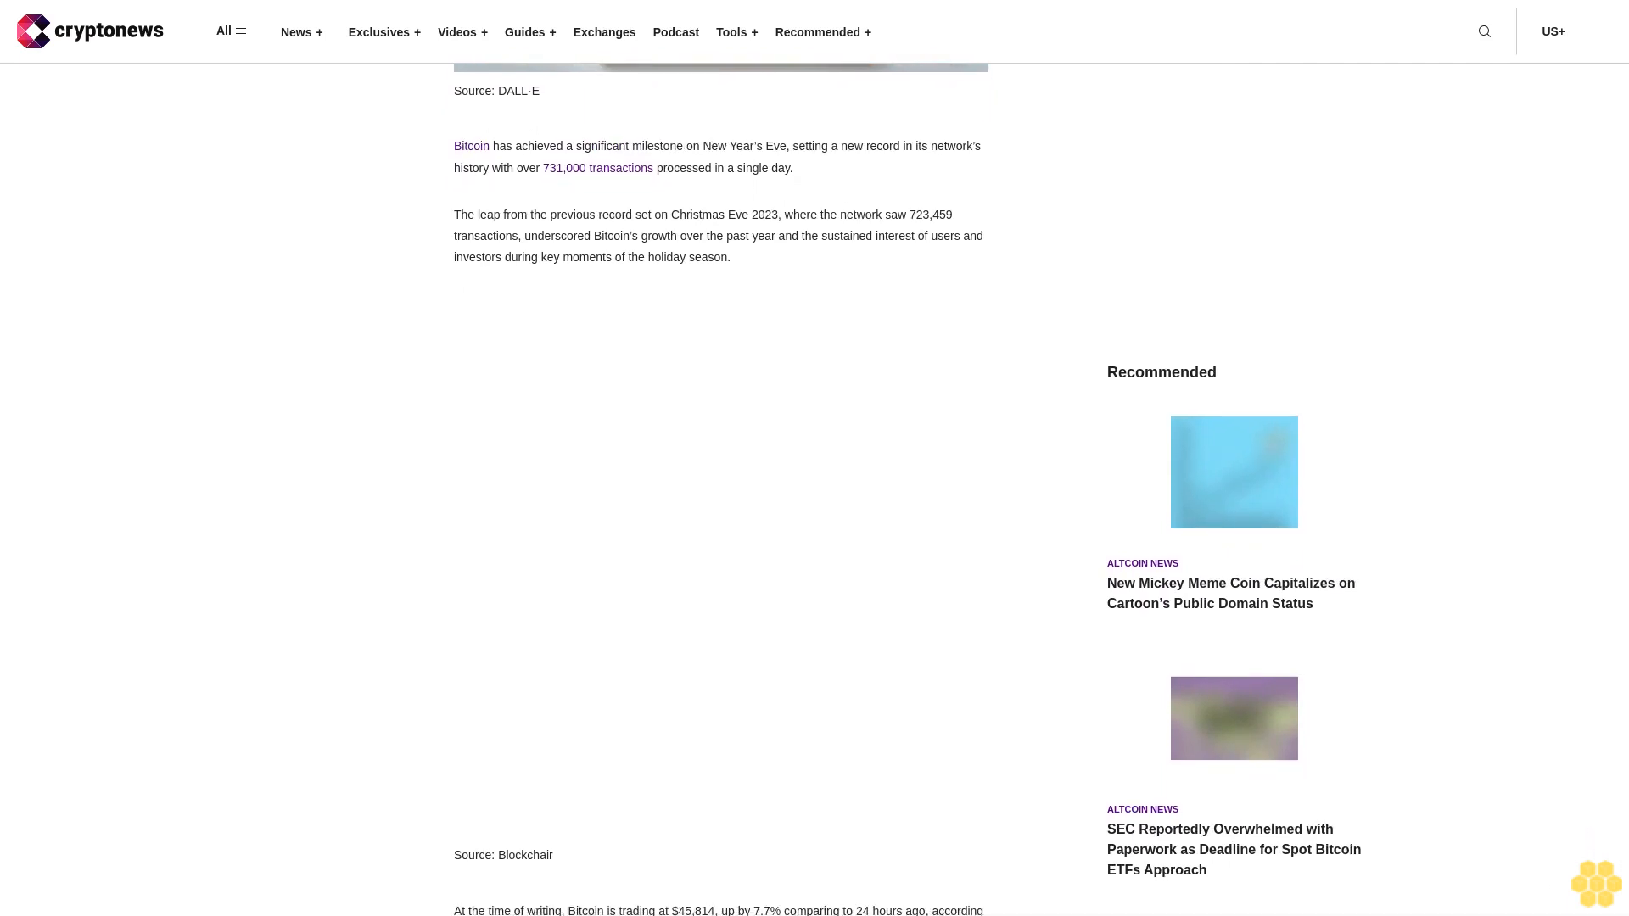
{"action": "scroll", "scroll_direction": "down", "scroll_amount": 3}
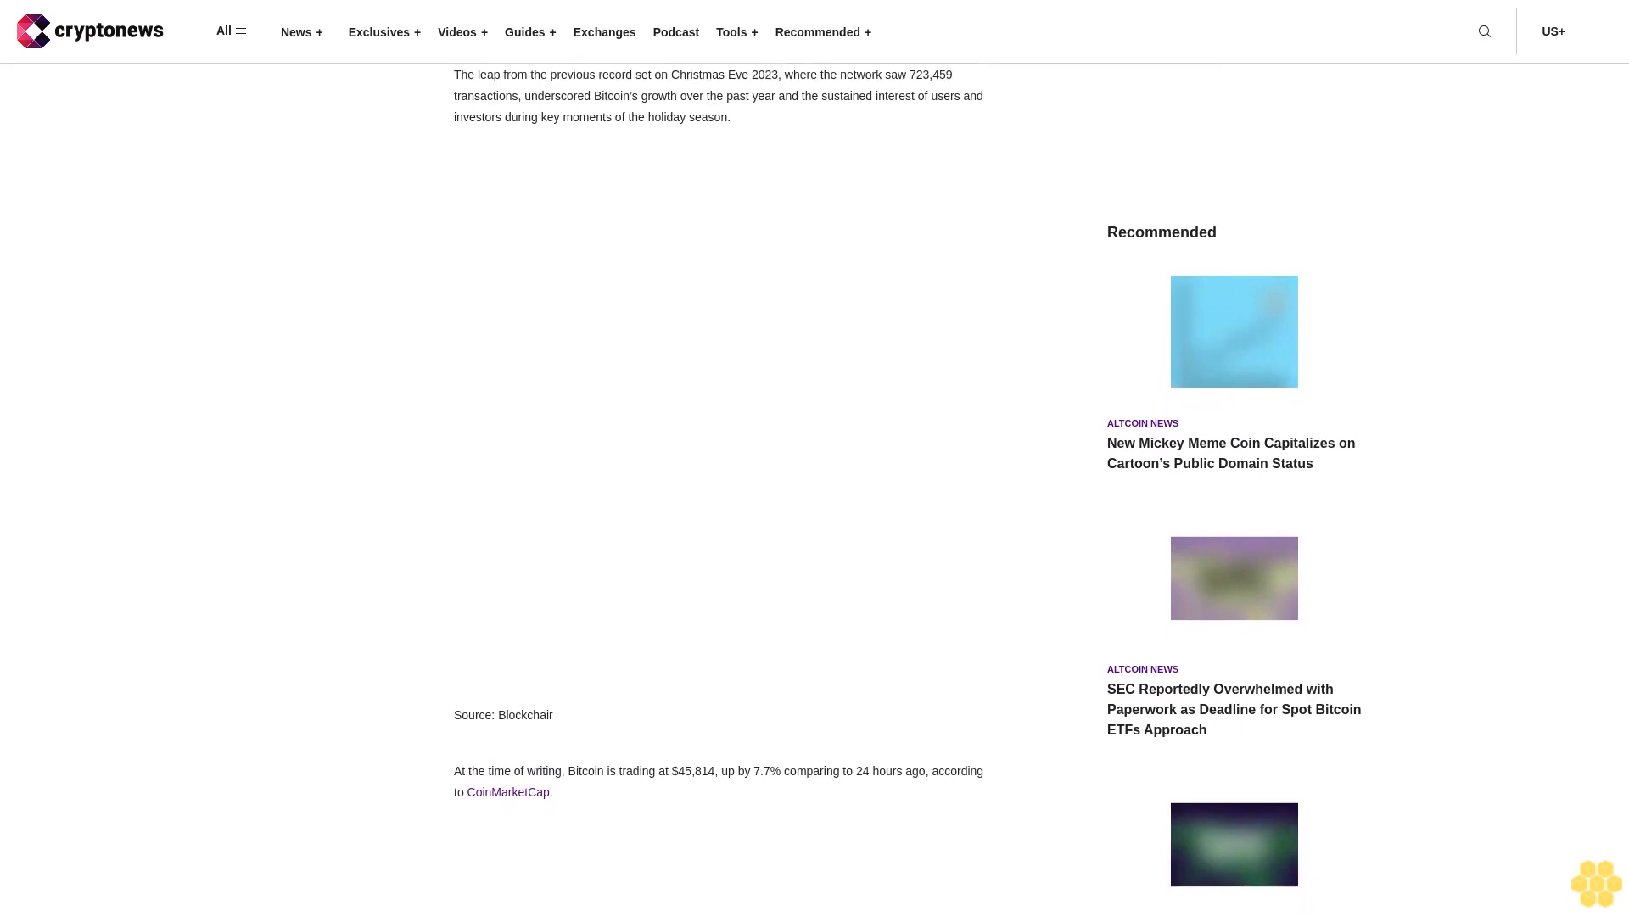
{"action": "scroll", "scroll_direction": "down", "scroll_amount": 3}
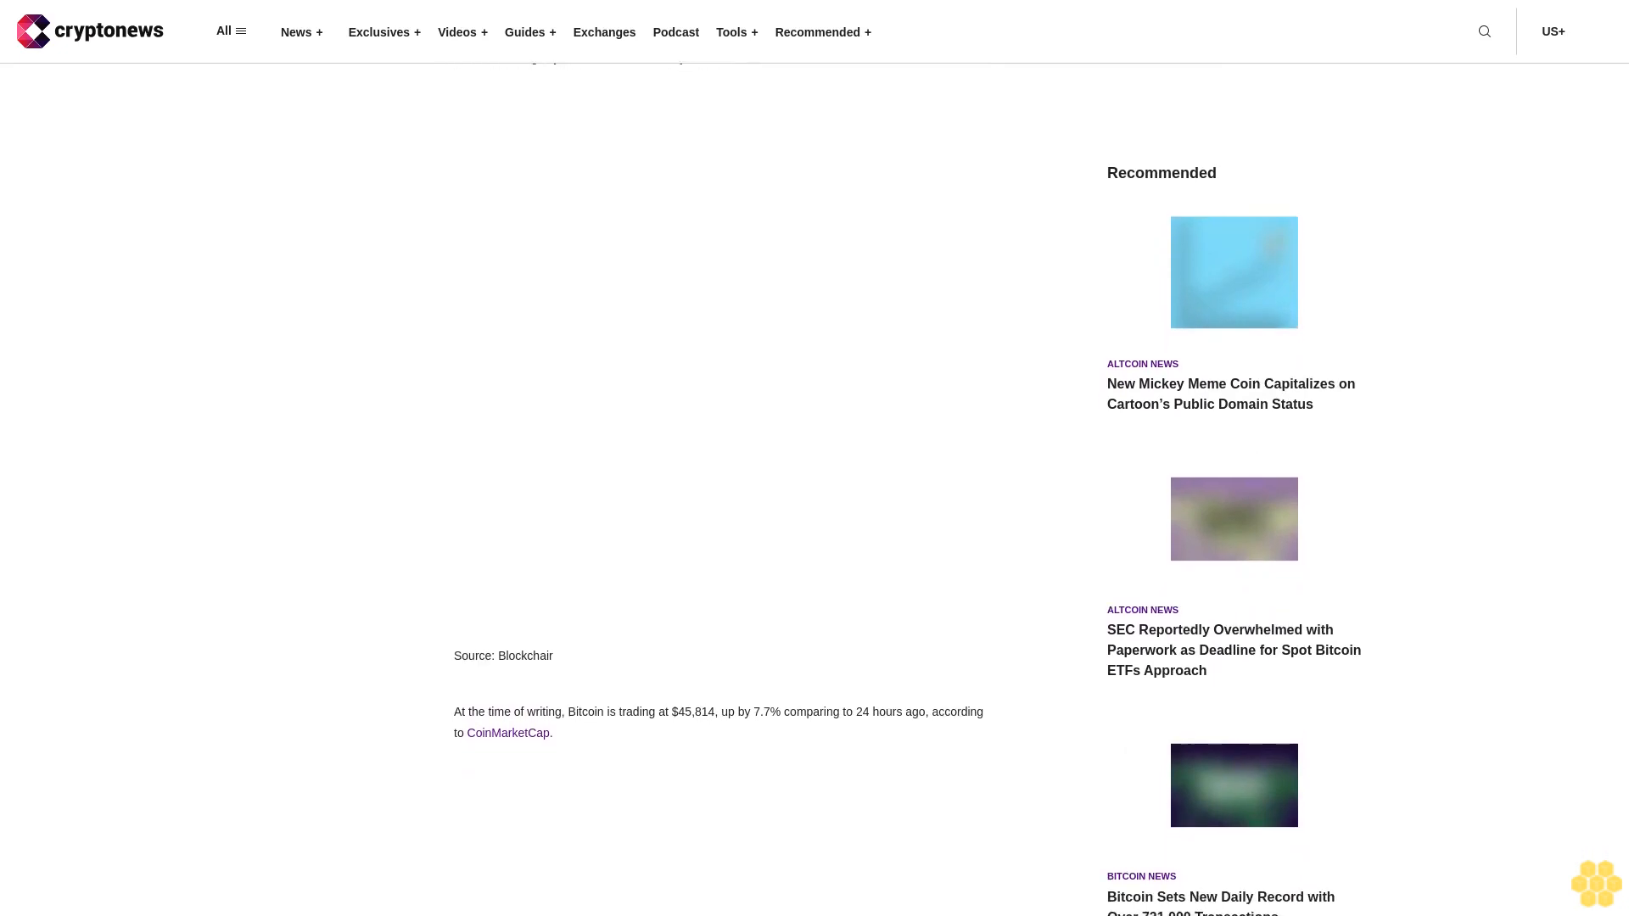
{"action": "scroll", "scroll_direction": "down", "scroll_amount": 3}
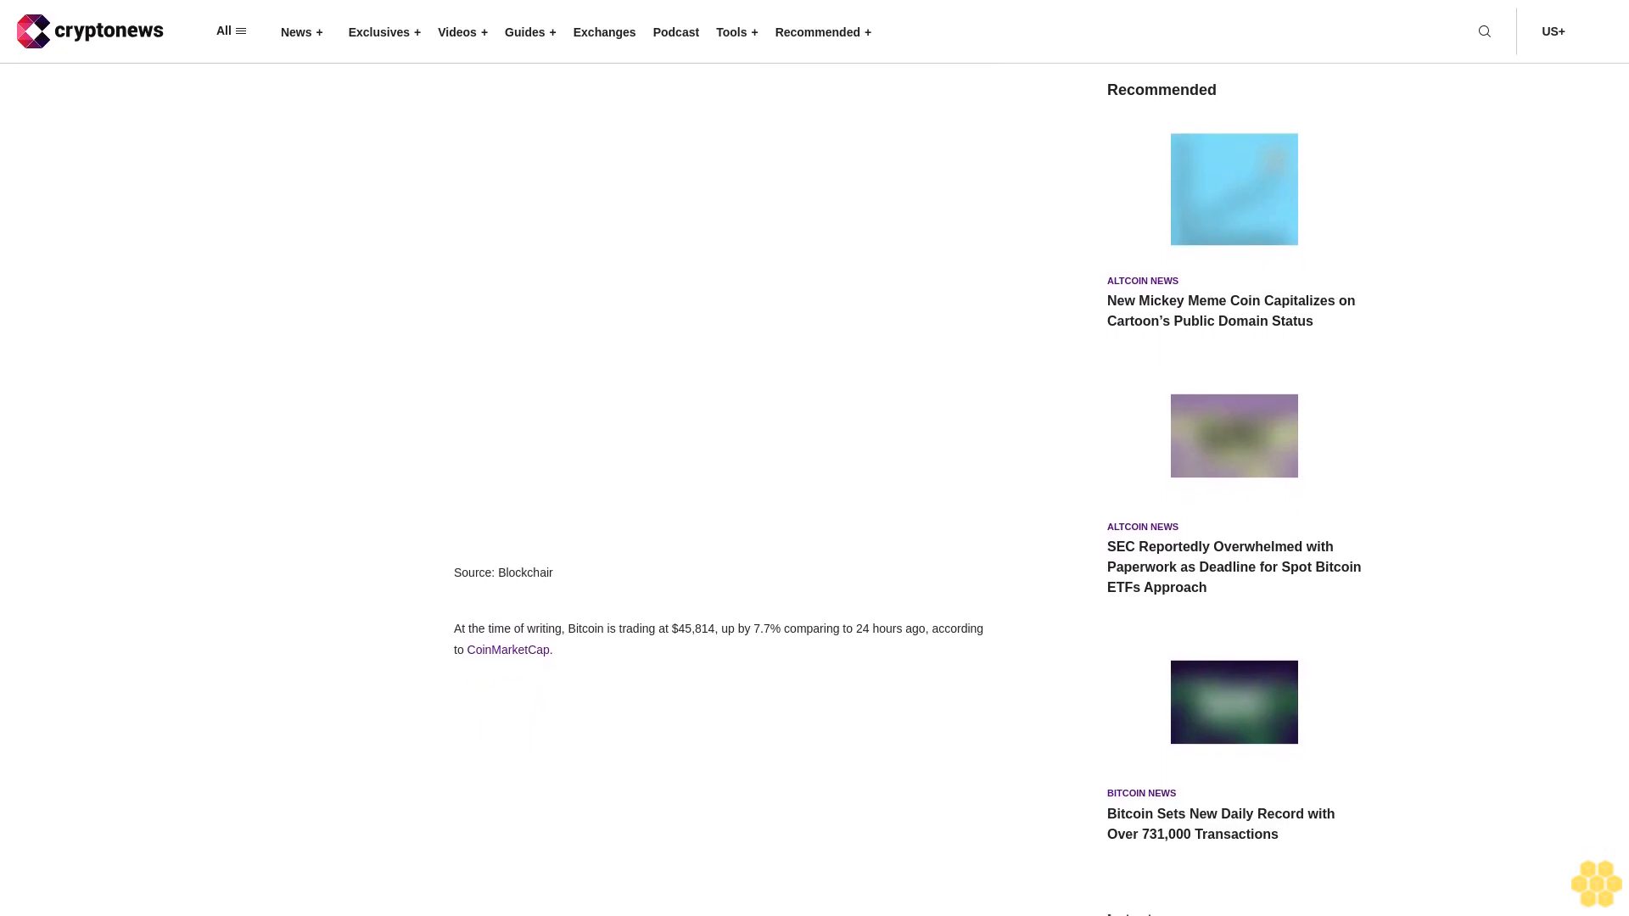
{"action": "scroll", "scroll_direction": "down", "scroll_amount": 3}
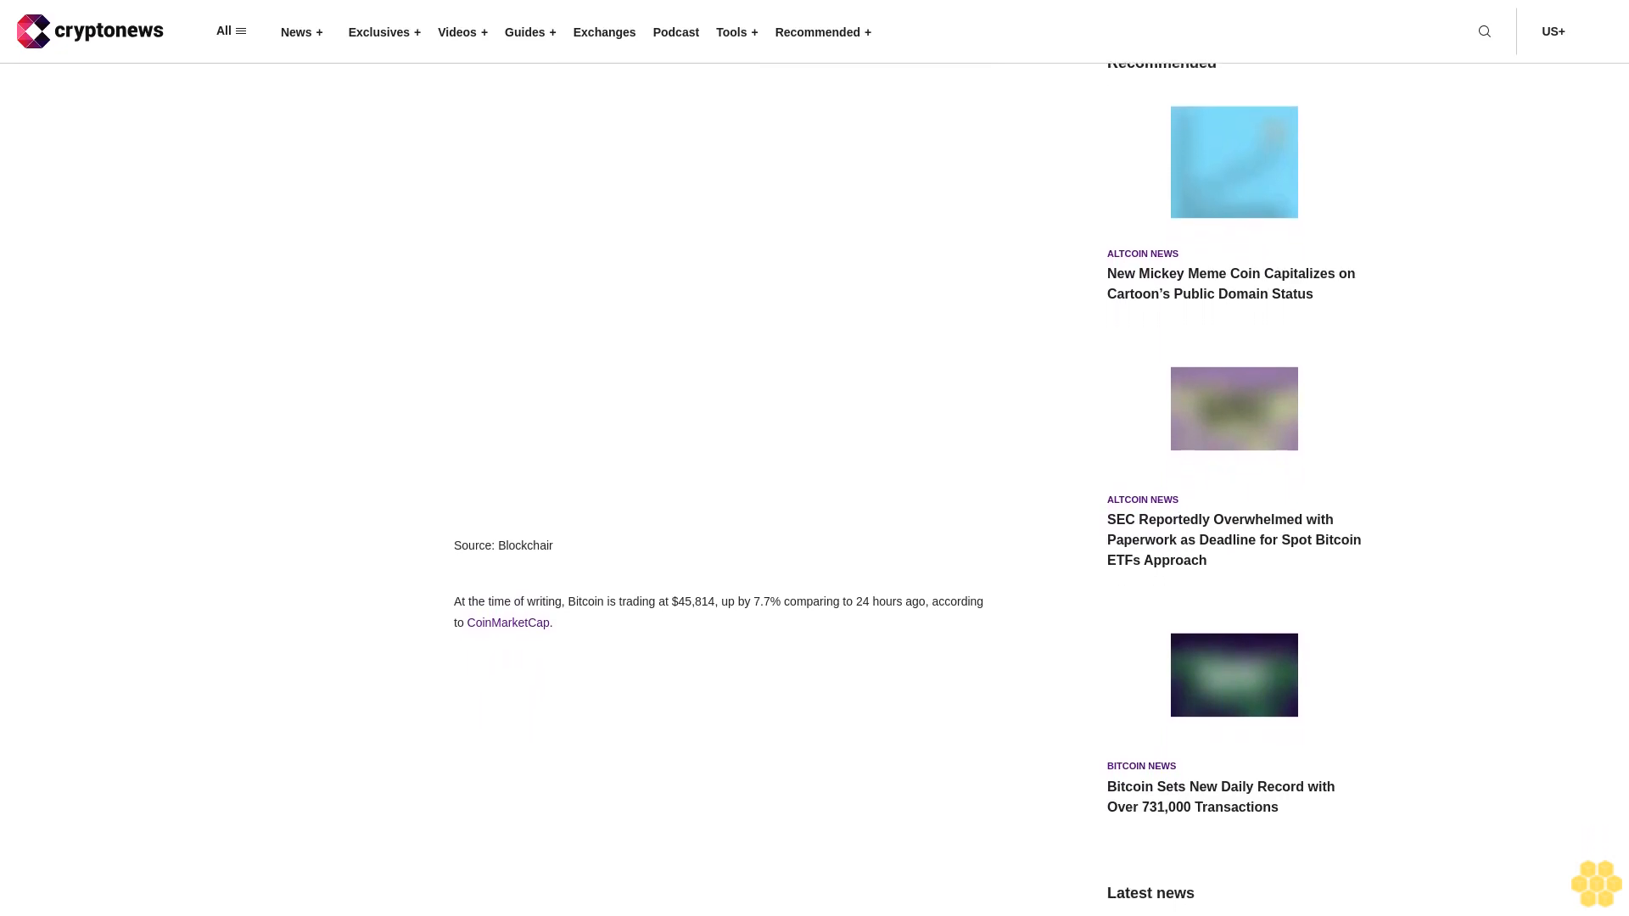
{"action": "scroll", "scroll_direction": "down", "scroll_amount": 3}
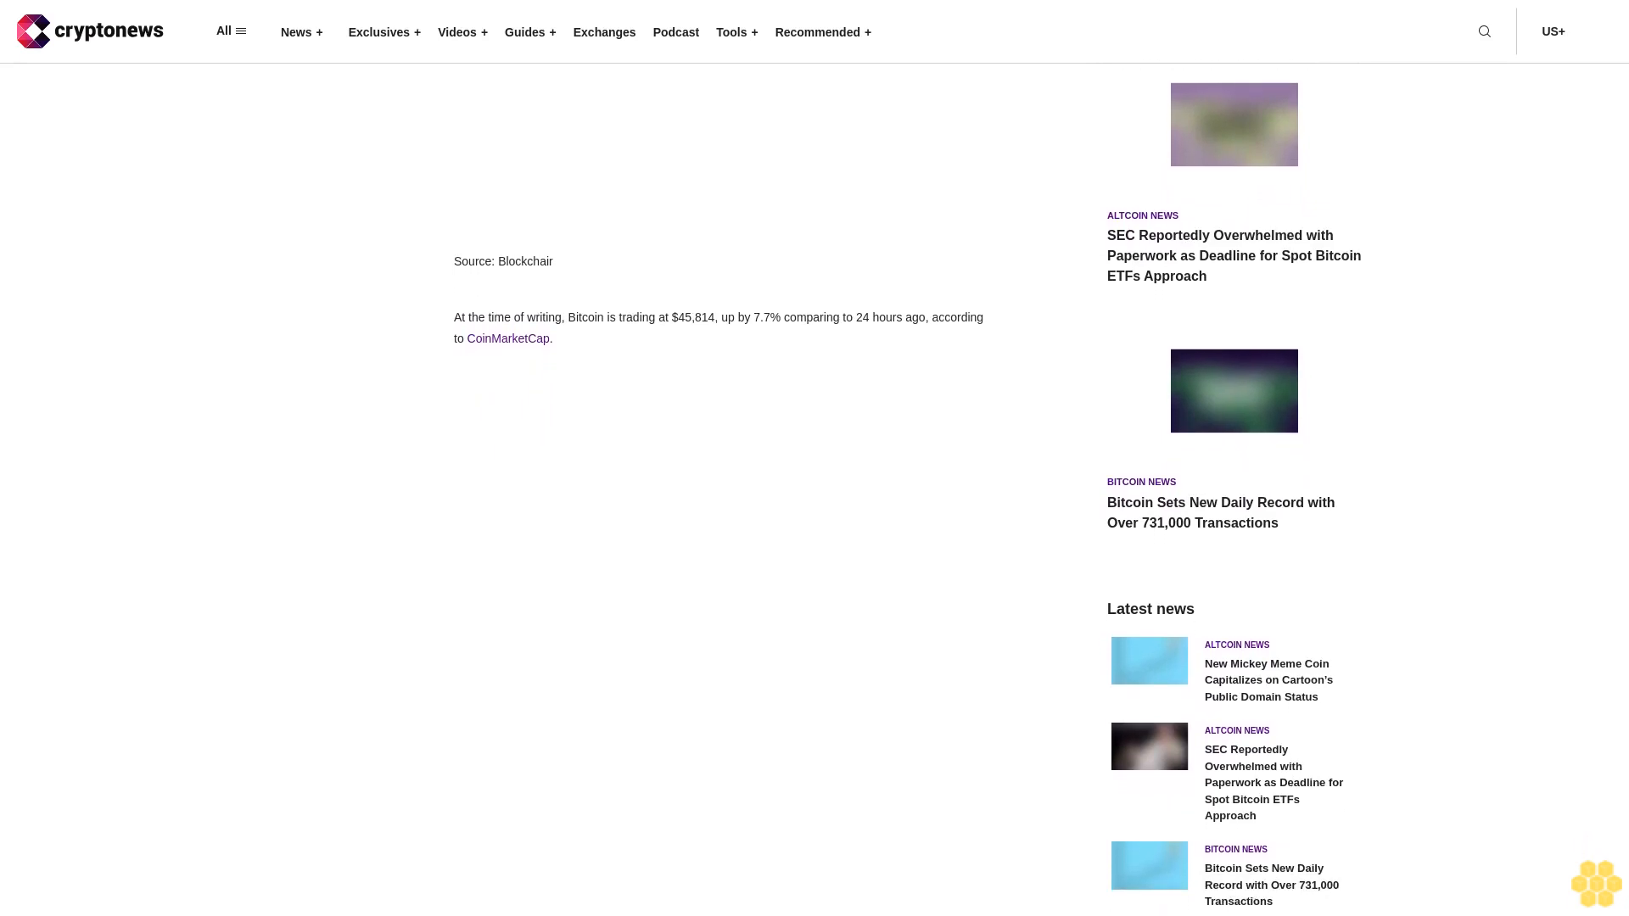
{"action": "scroll", "scroll_direction": "down", "scroll_amount": 3}
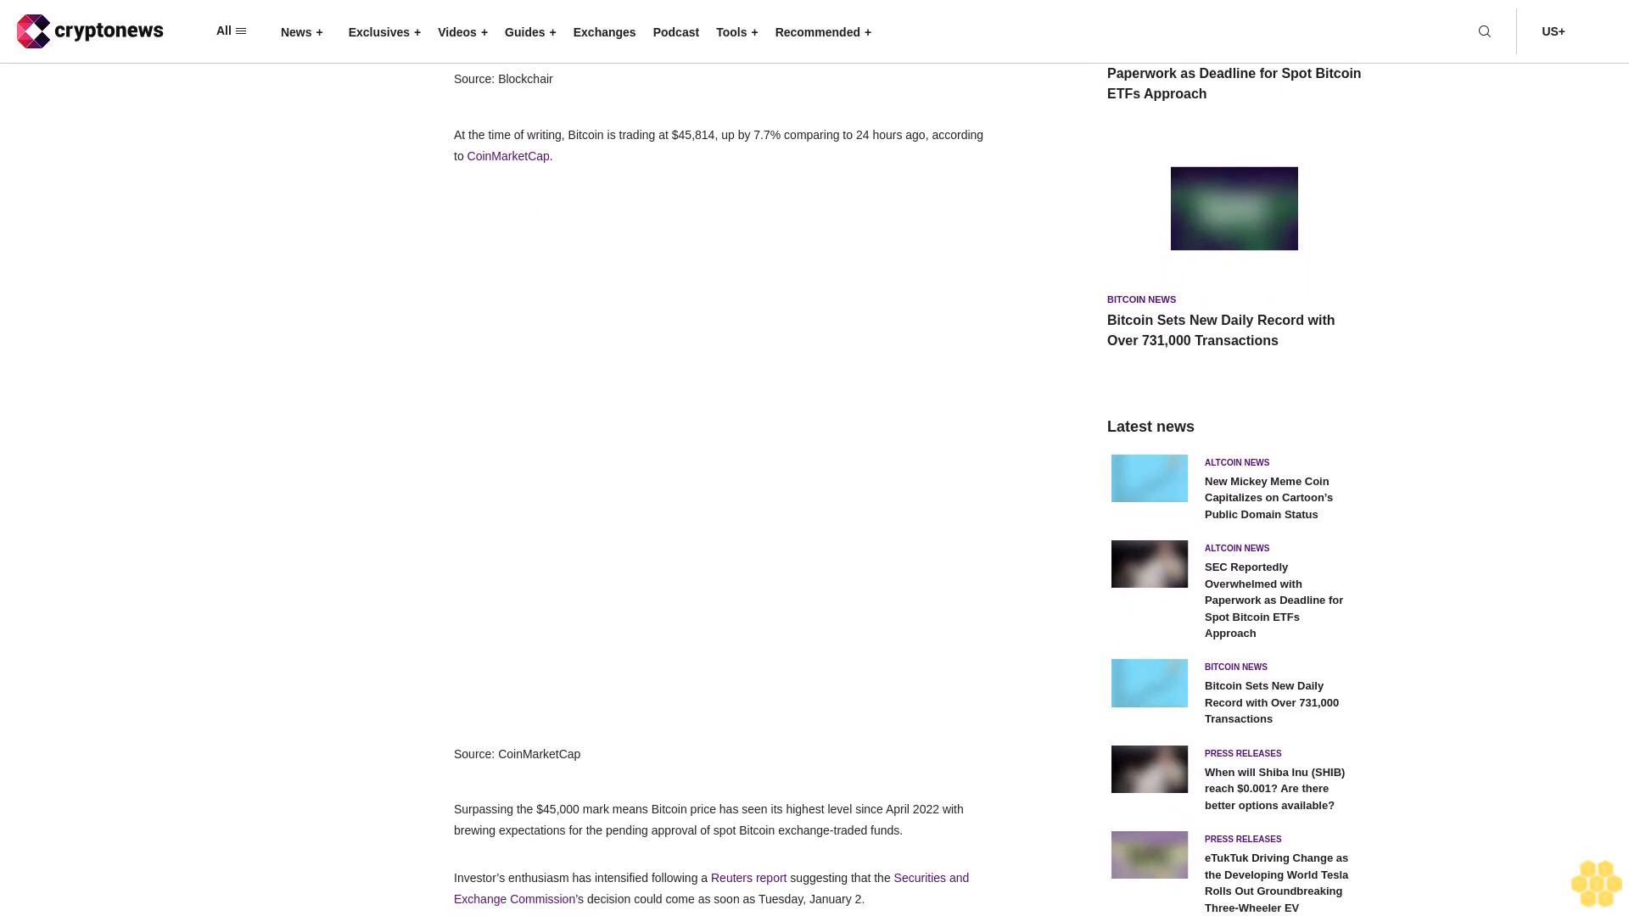
{"action": "scroll", "scroll_direction": "down", "scroll_amount": 3}
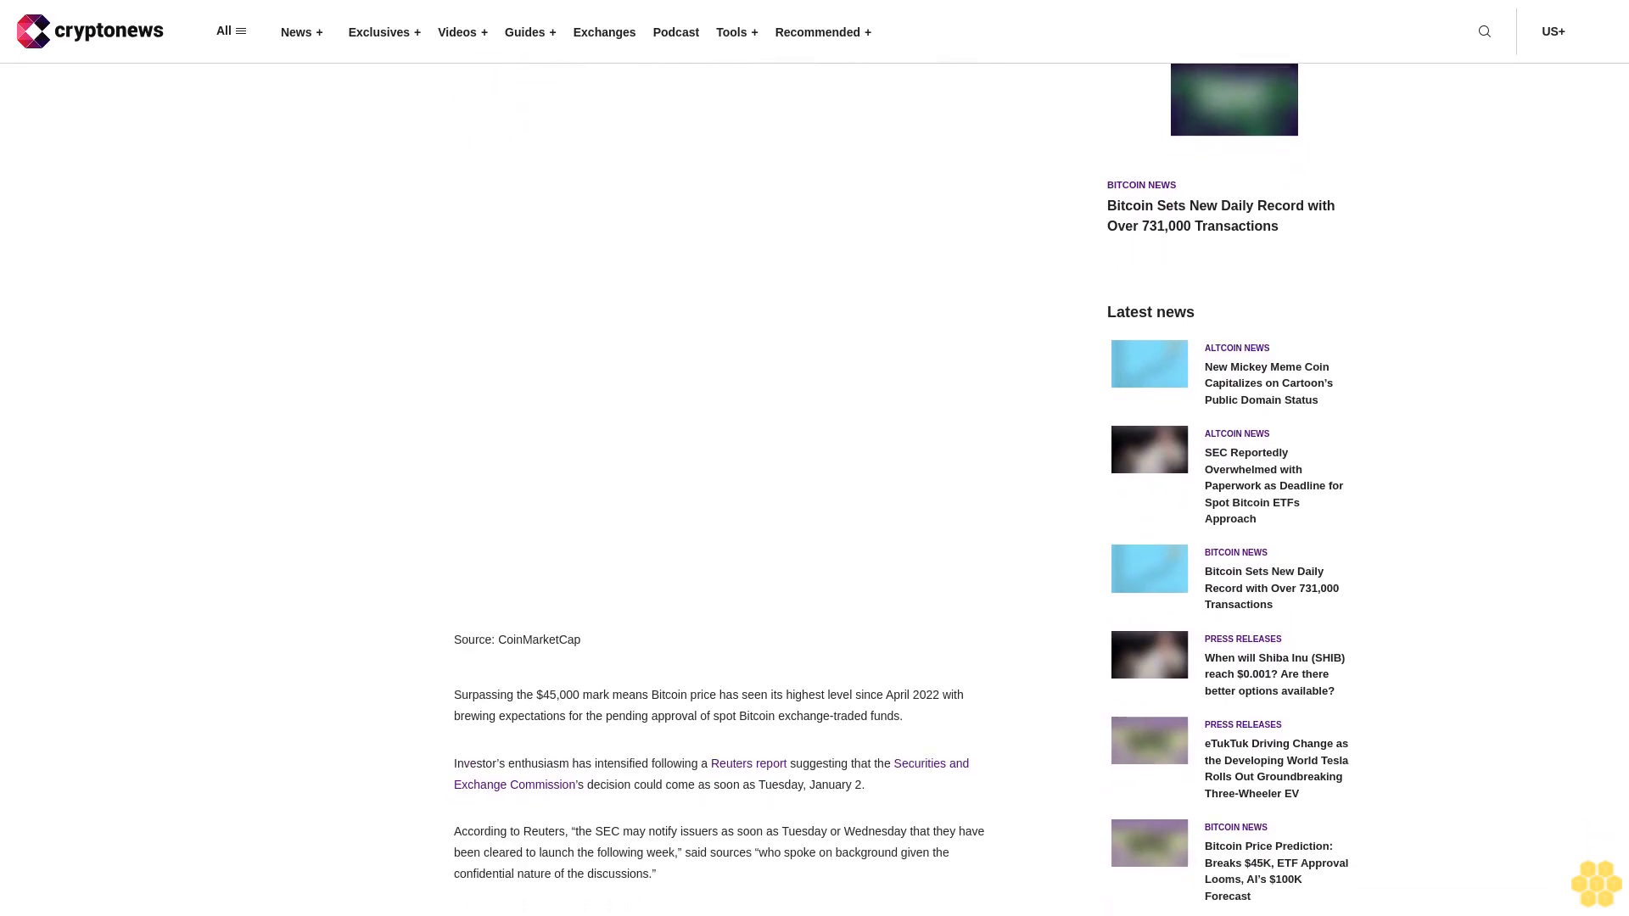
{"action": "scroll", "scroll_direction": "down", "scroll_amount": 3}
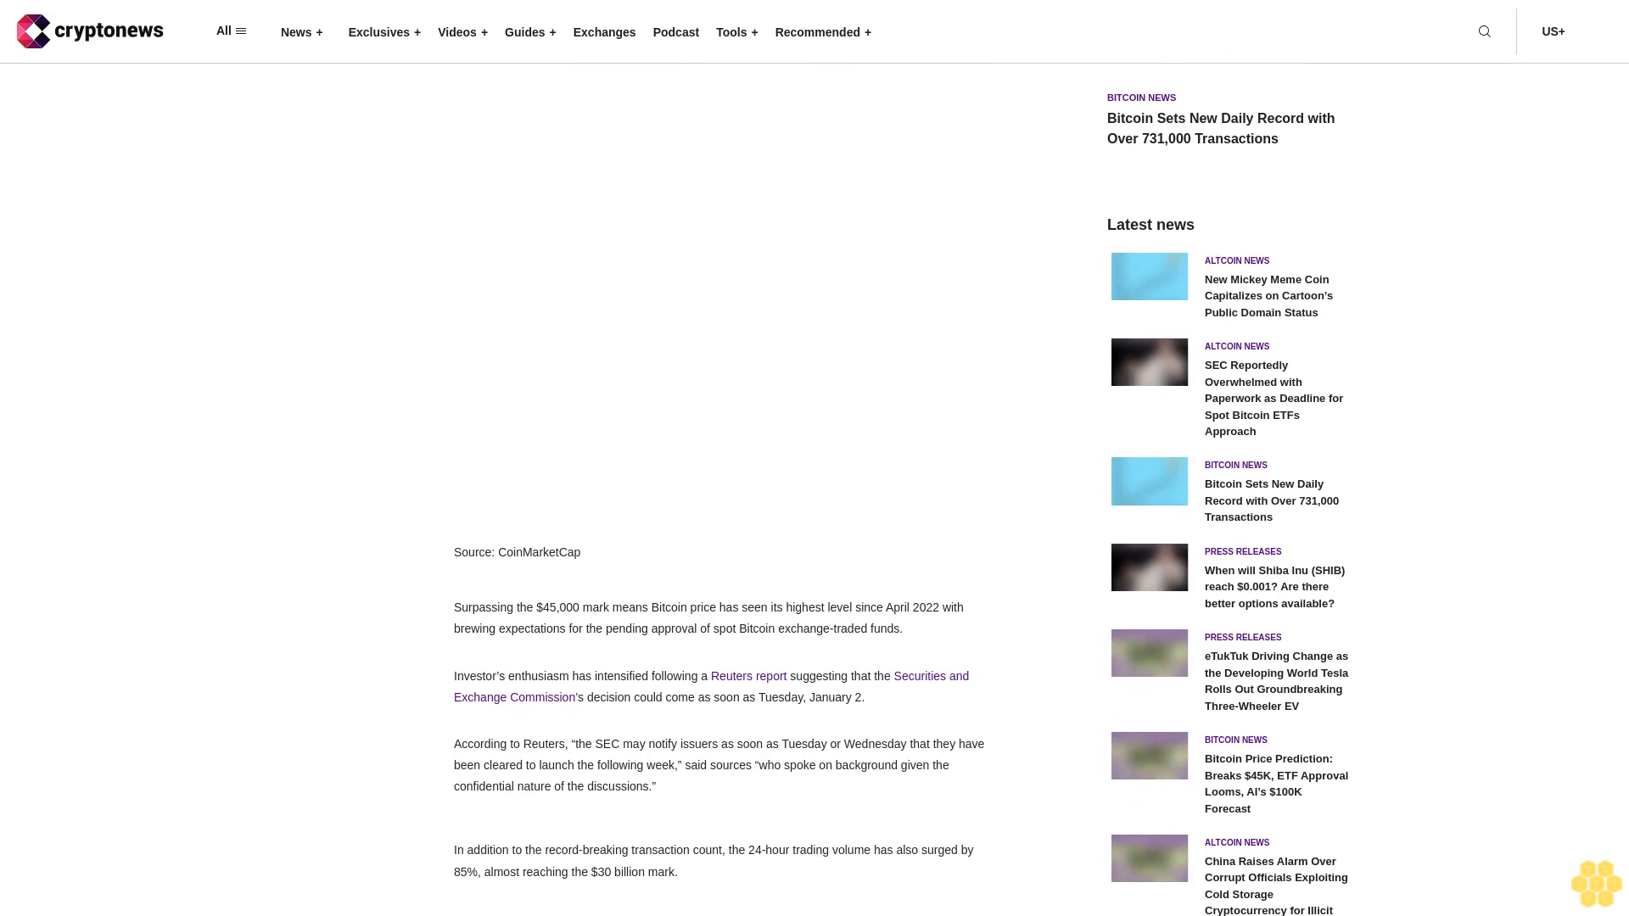
{"action": "scroll", "scroll_direction": "down", "scroll_amount": 3}
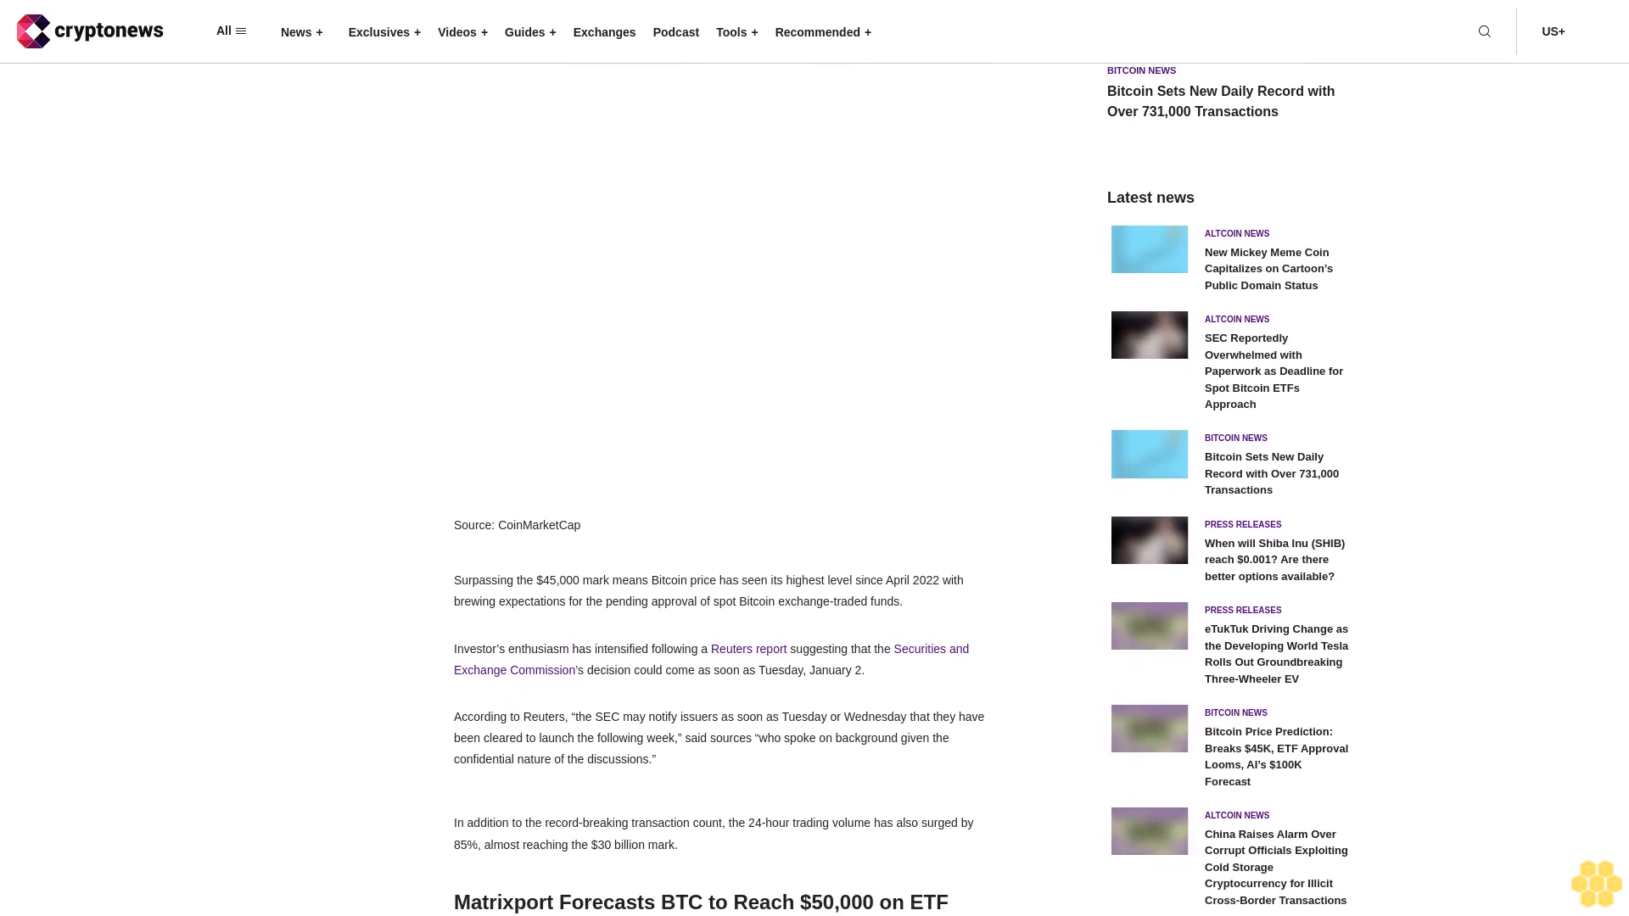
{"action": "scroll", "scroll_direction": "down", "scroll_amount": 3}
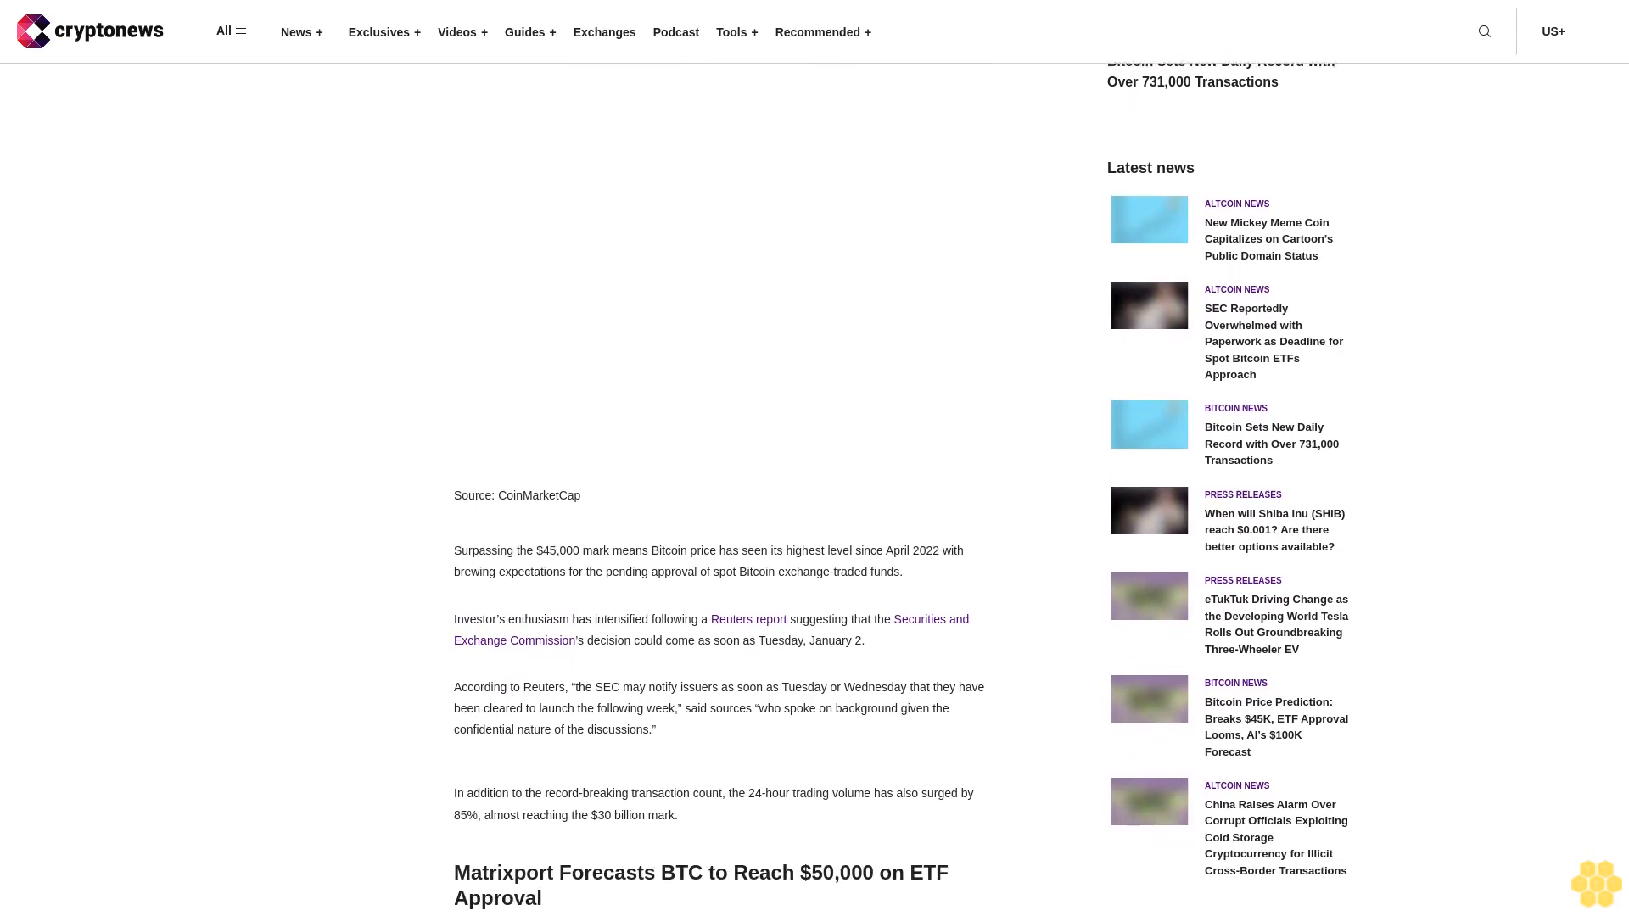
{"action": "scroll", "scroll_direction": "up", "scroll_amount": 3}
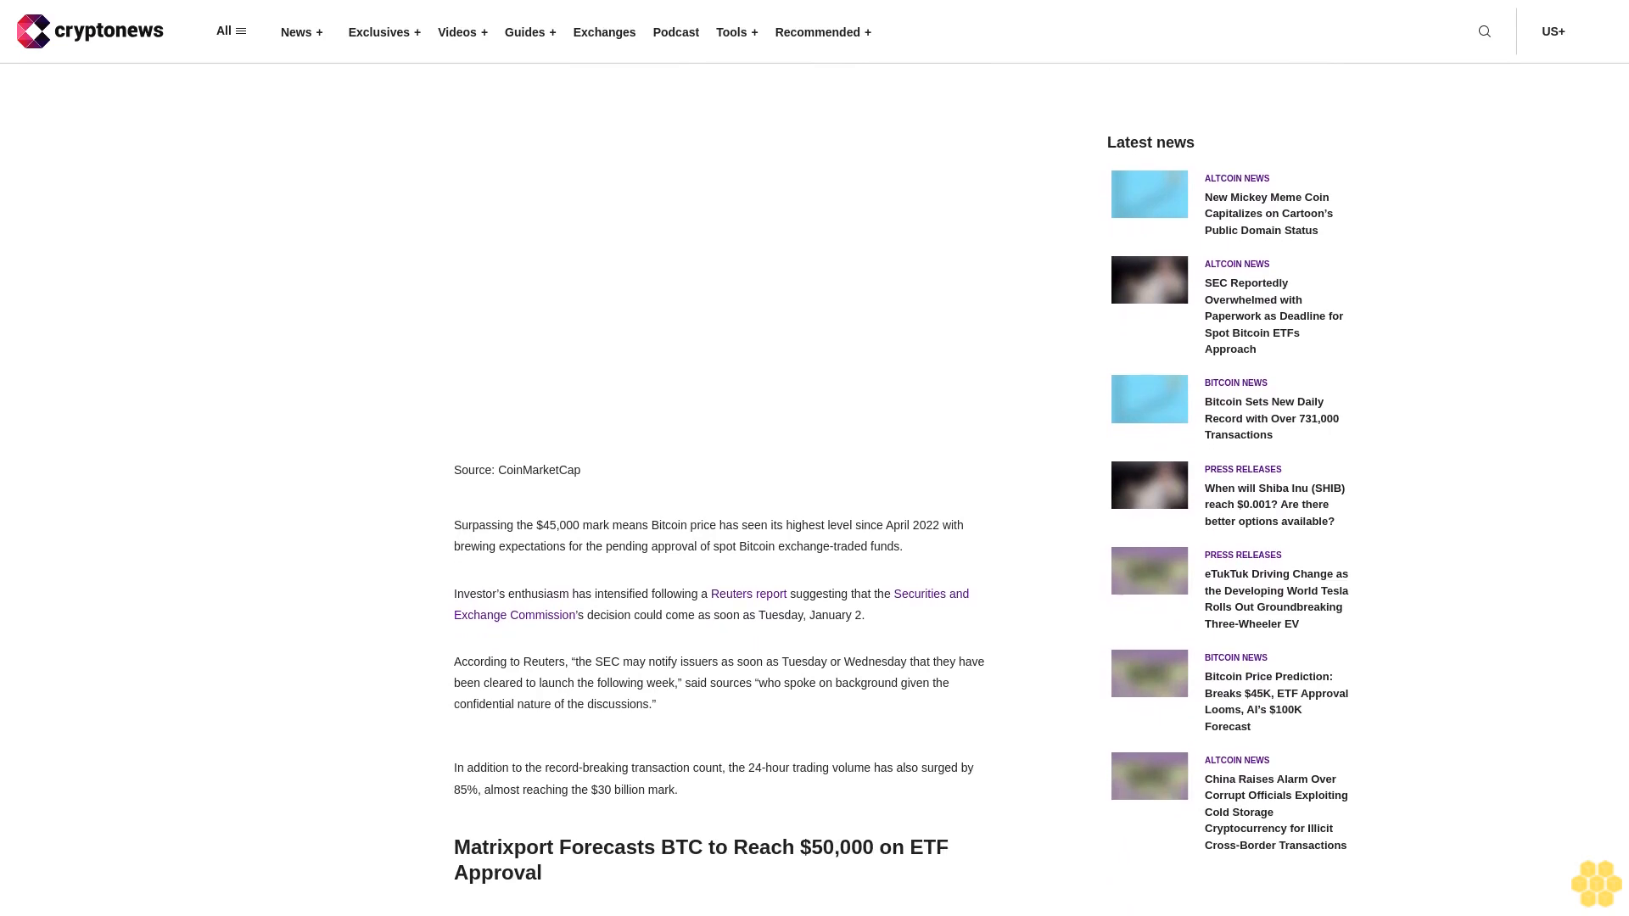
{"action": "scroll", "scroll_direction": "down", "scroll_amount": 3}
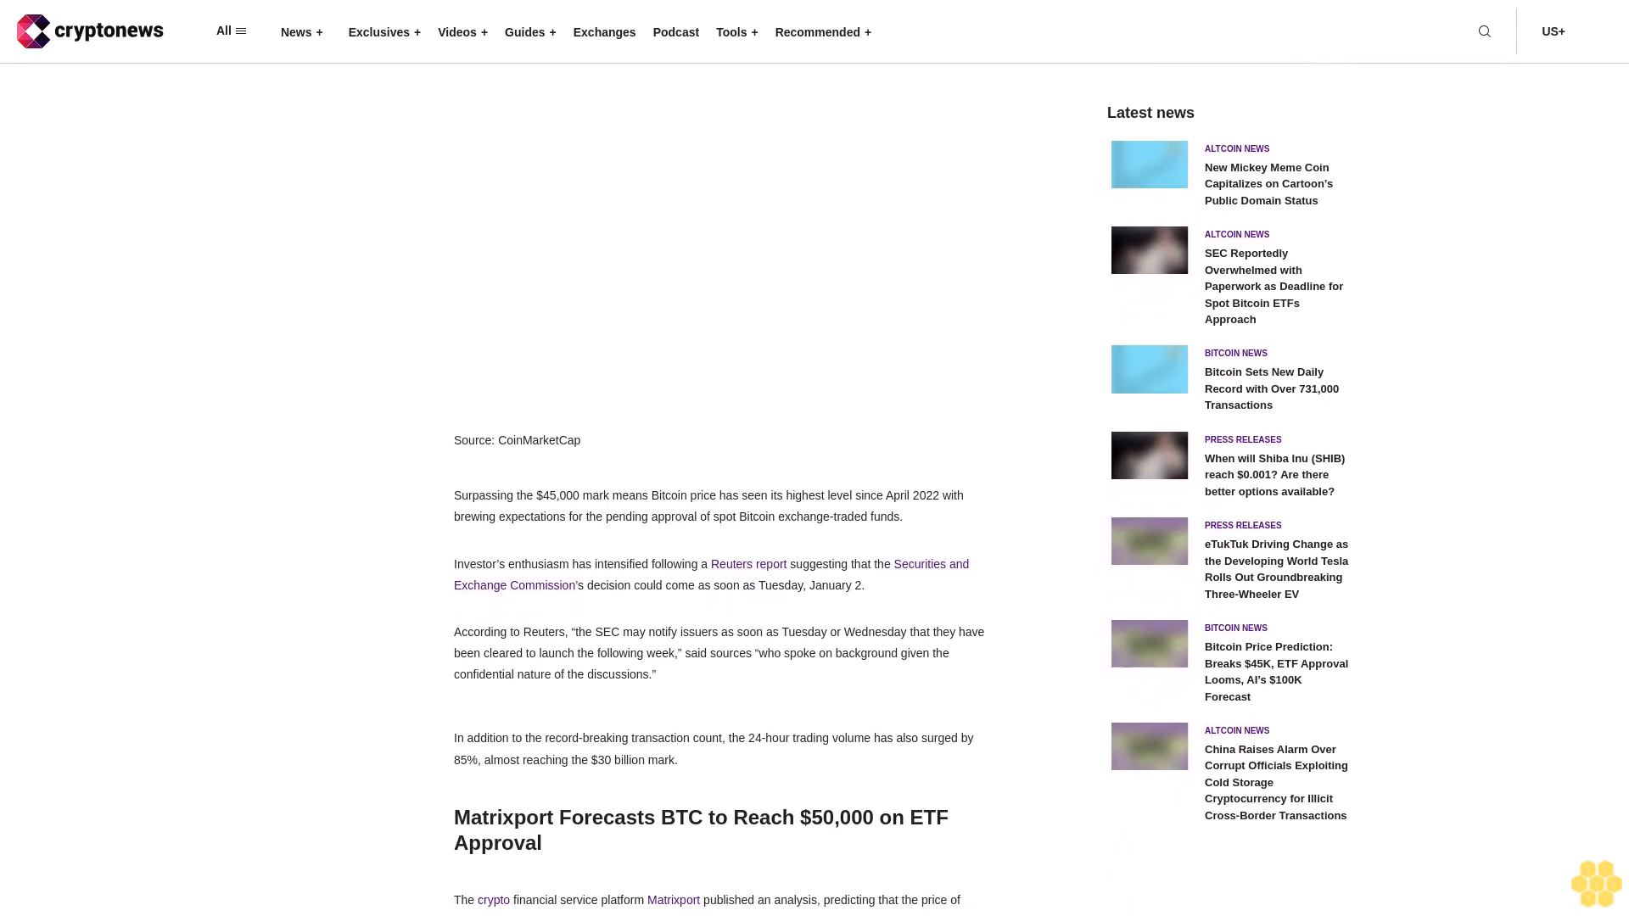
{"action": "scroll", "scroll_direction": "up", "scroll_amount": 3}
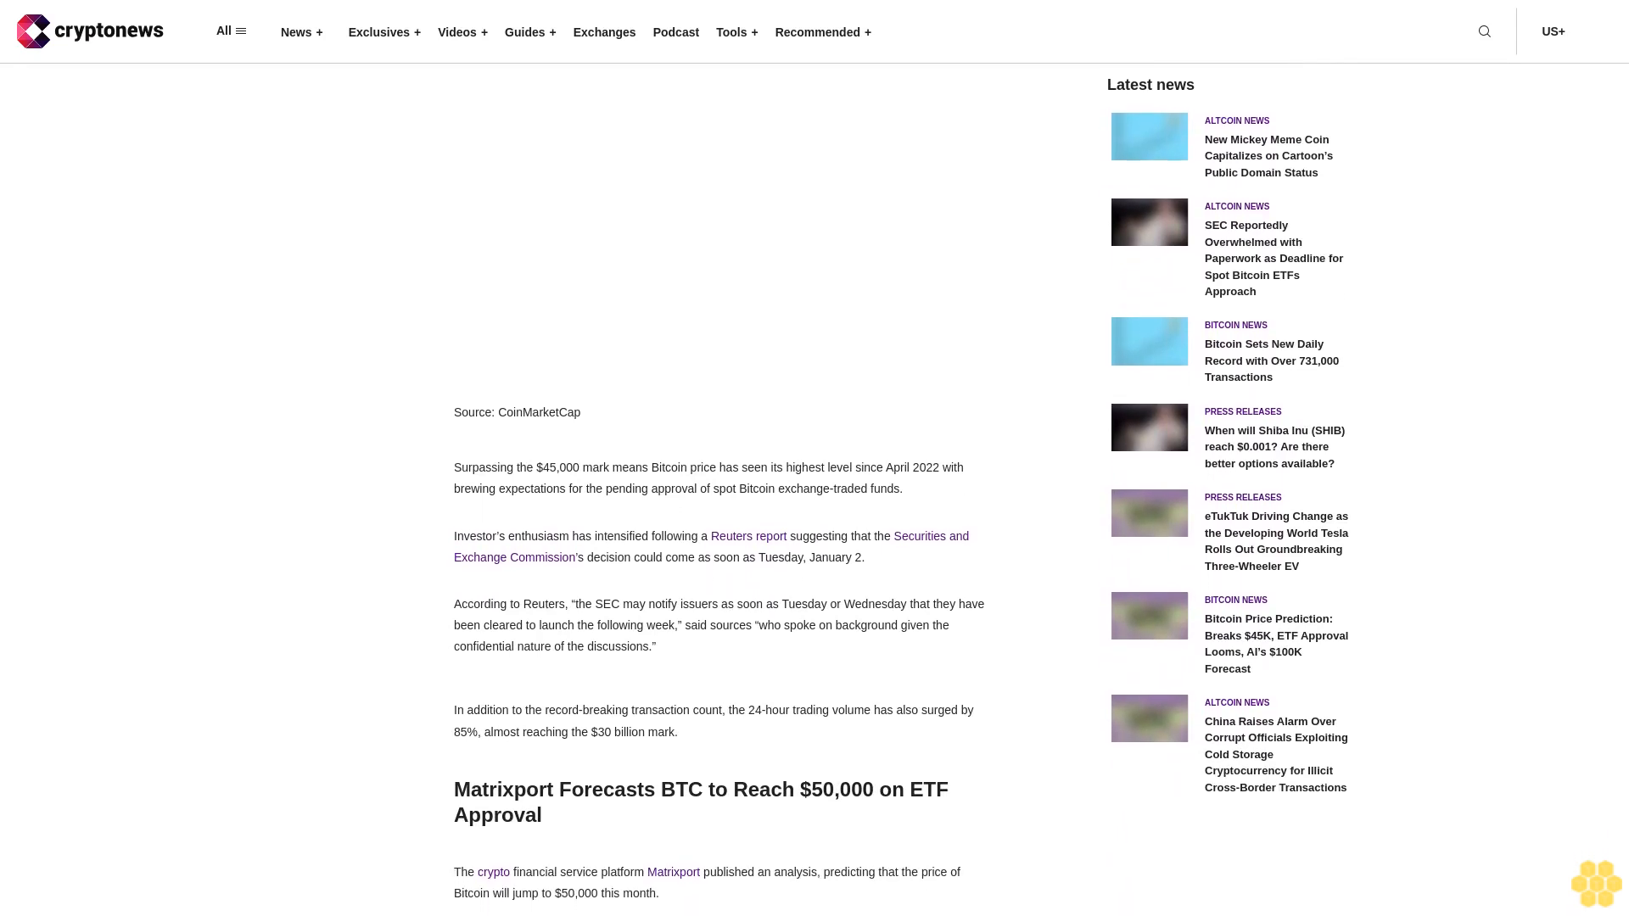
{"action": "scroll", "scroll_direction": "down", "scroll_amount": 3}
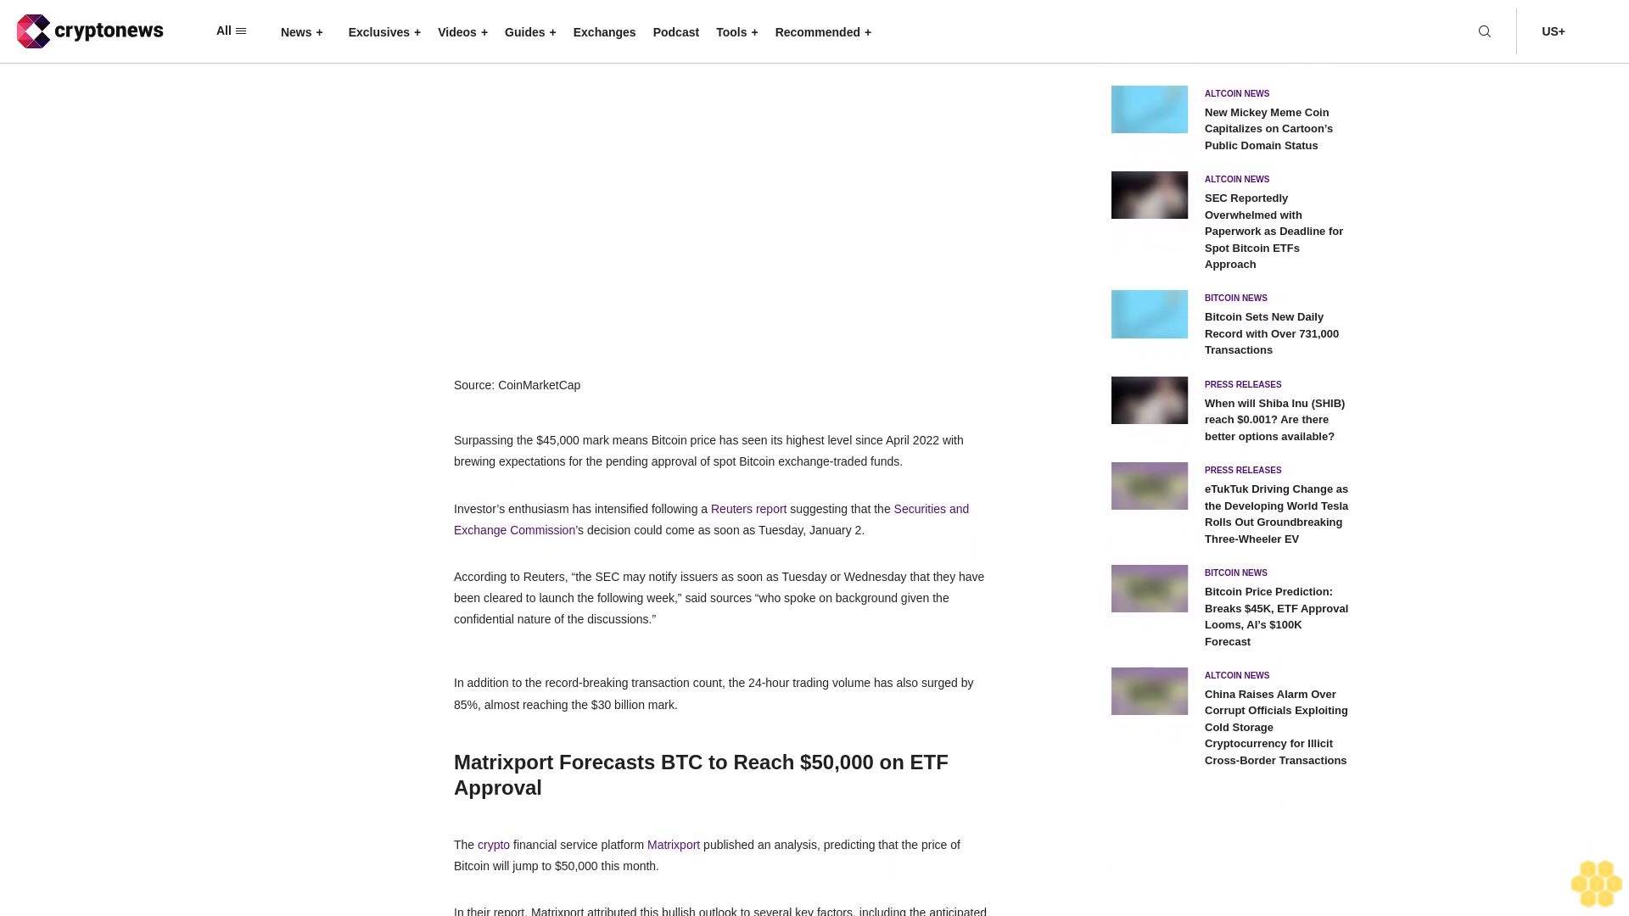
{"action": "scroll", "scroll_direction": "down", "scroll_amount": 3}
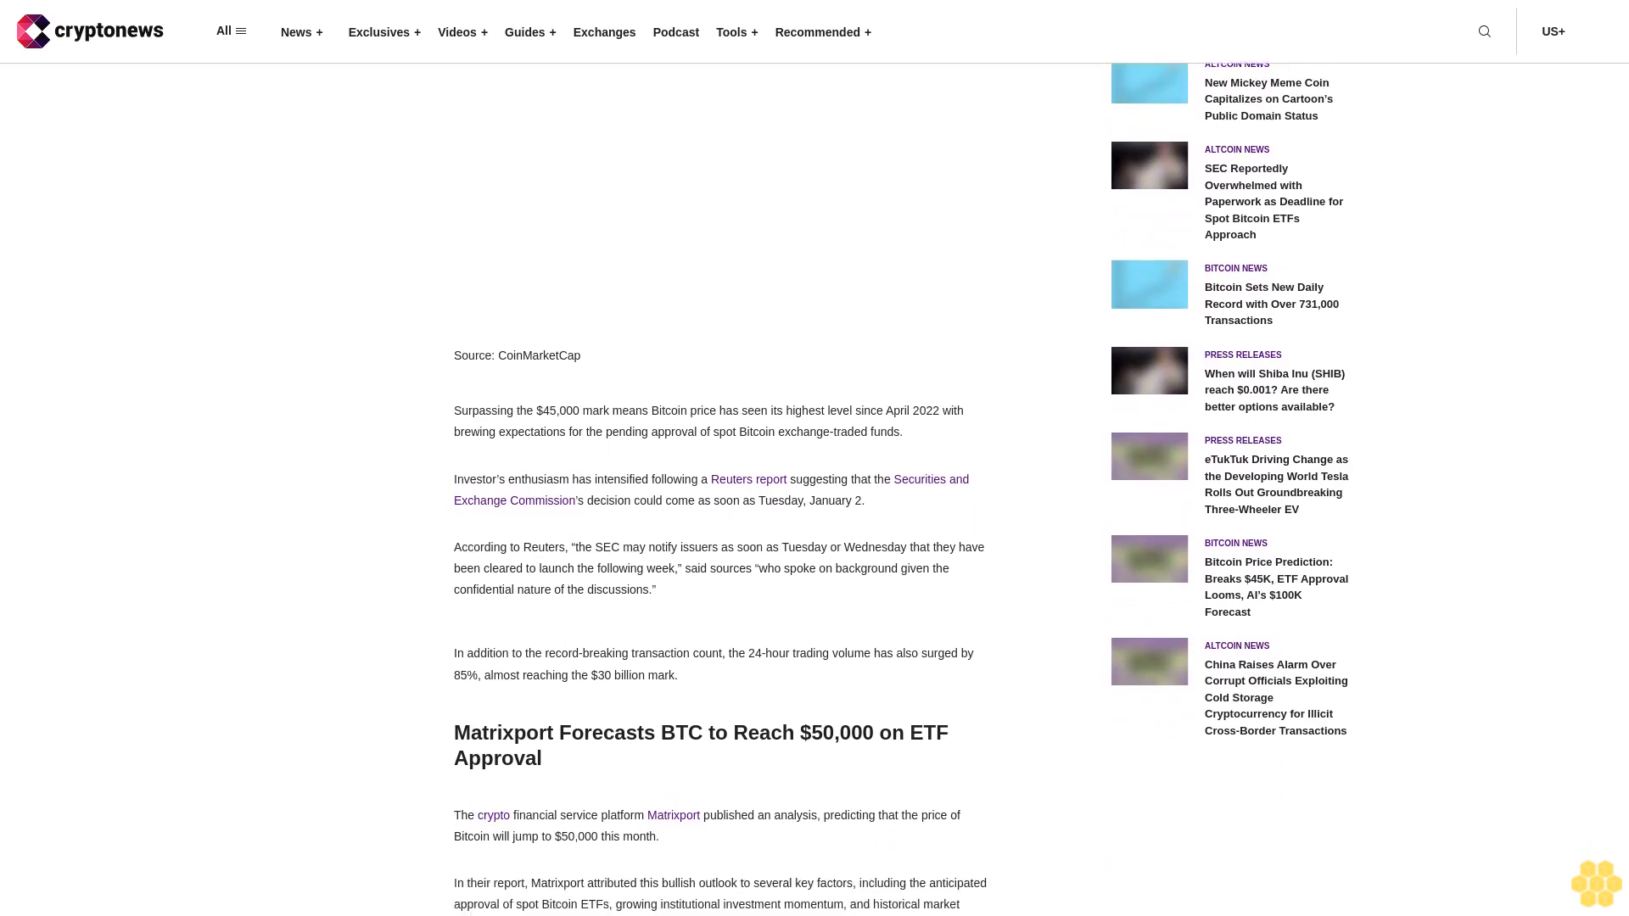
{"action": "scroll", "scroll_direction": "down", "scroll_amount": 3}
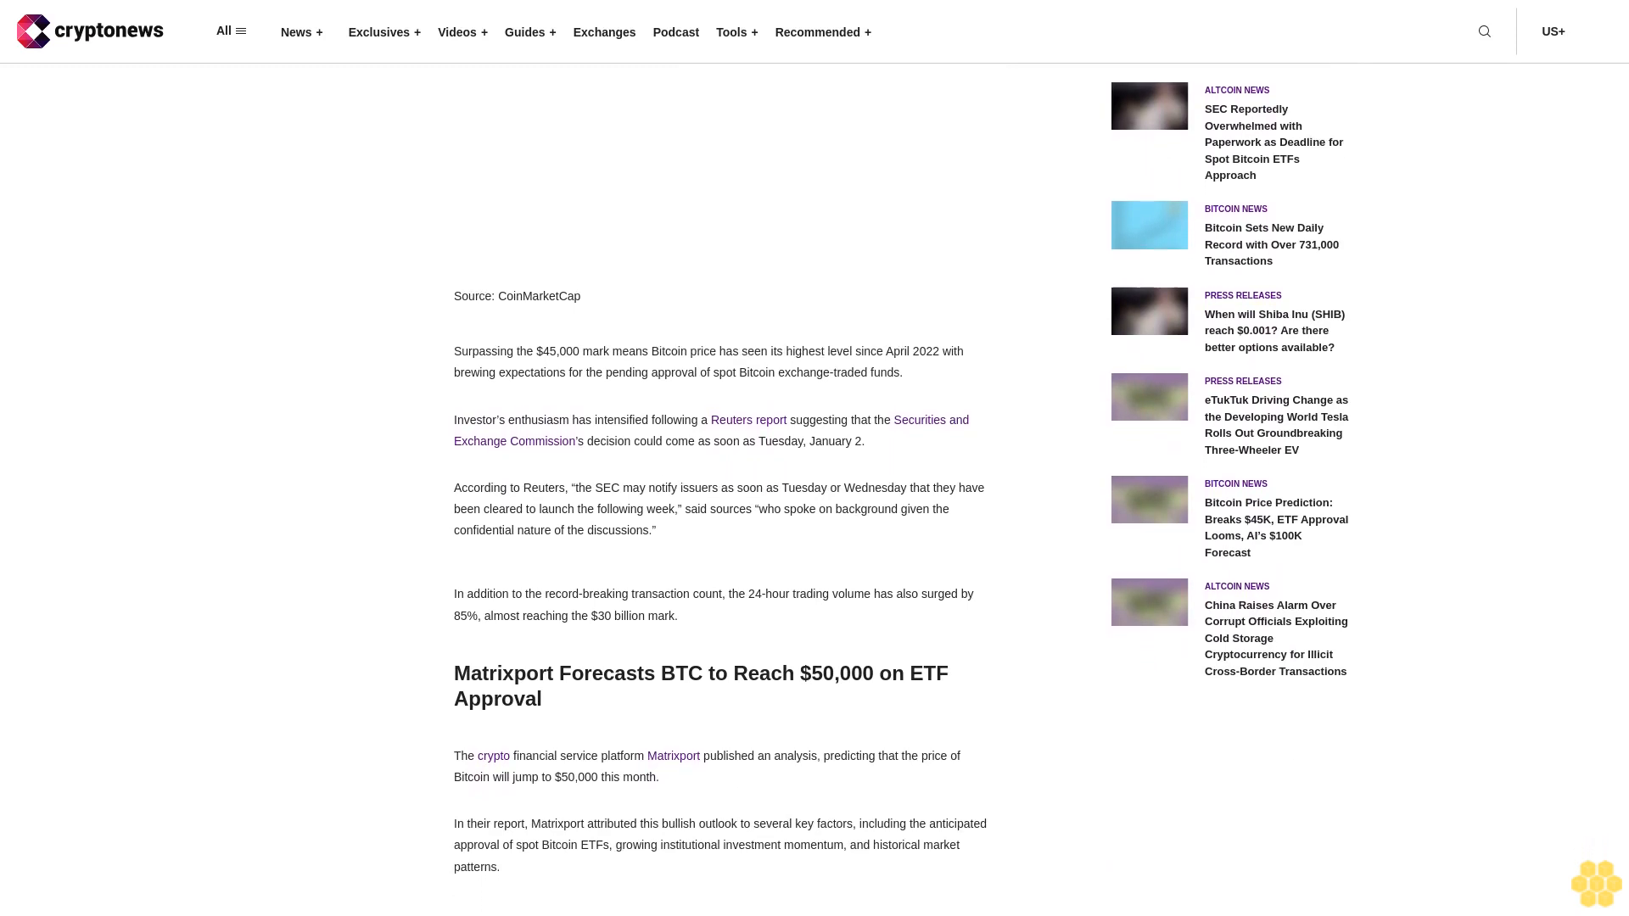
{"action": "scroll", "scroll_direction": "down", "scroll_amount": 3}
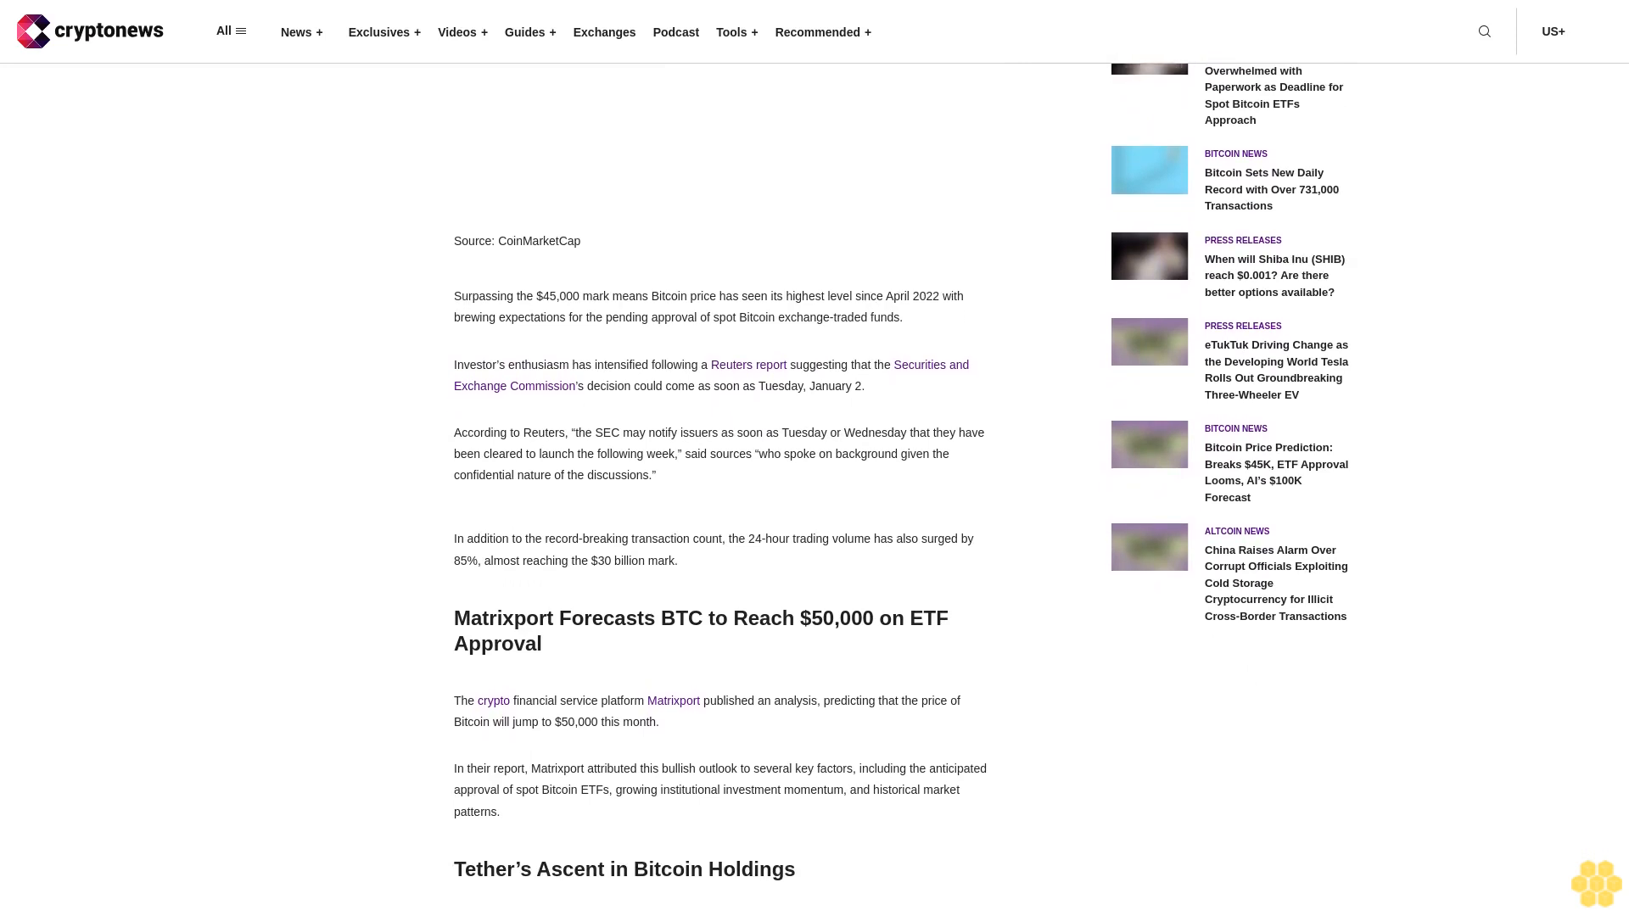
{"action": "scroll", "scroll_direction": "down", "scroll_amount": 3}
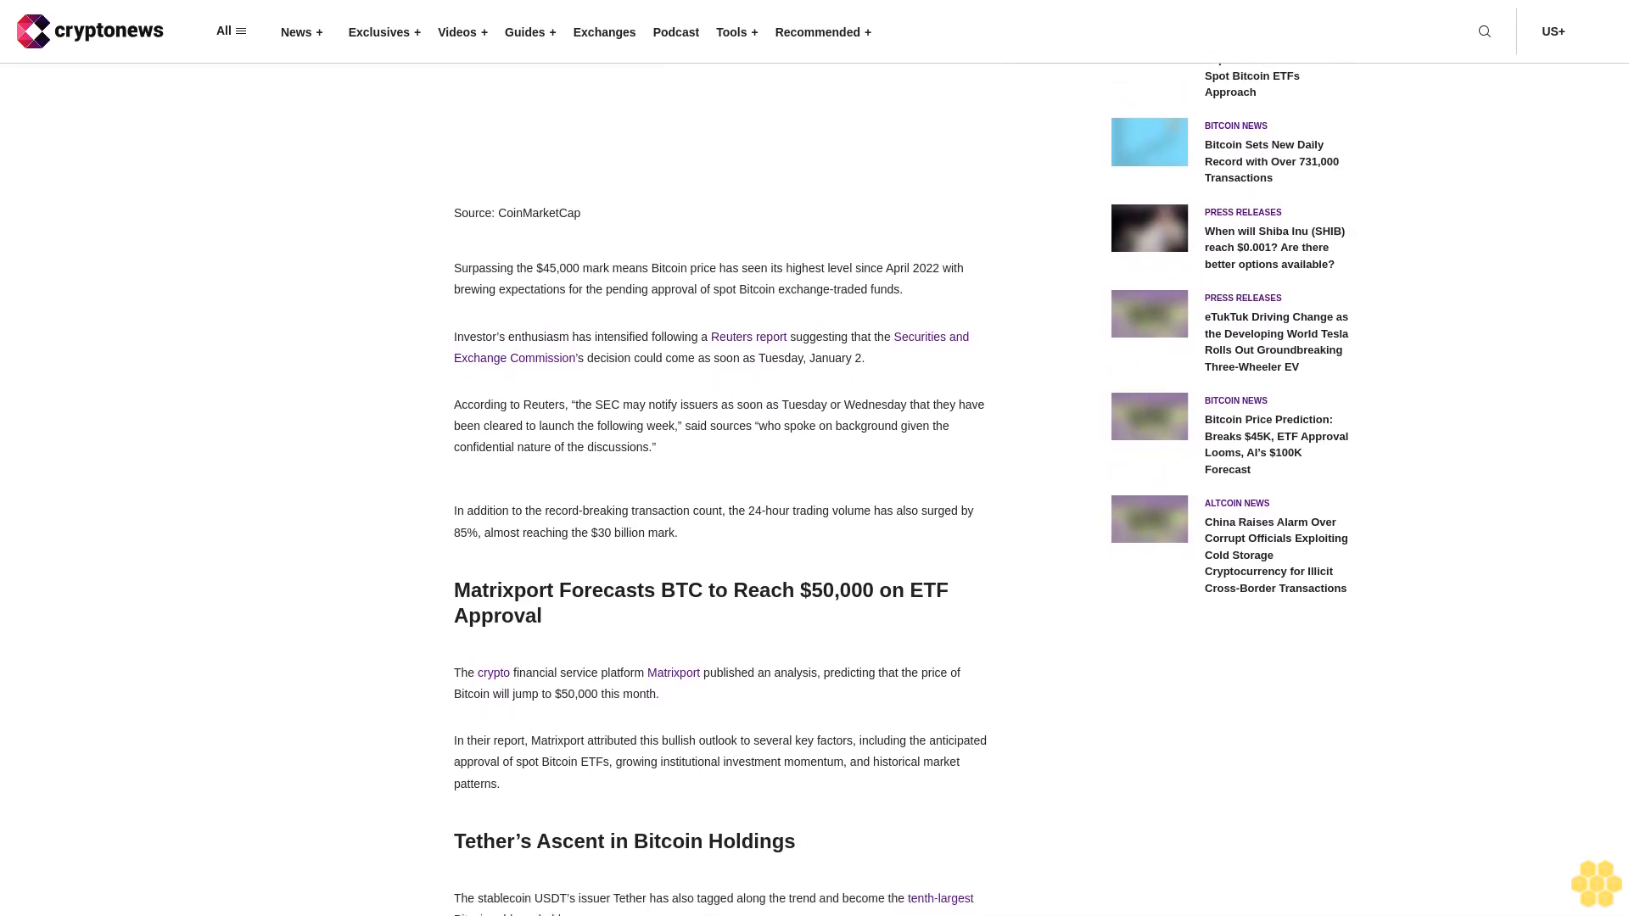
{"action": "scroll", "scroll_direction": "down", "scroll_amount": 3}
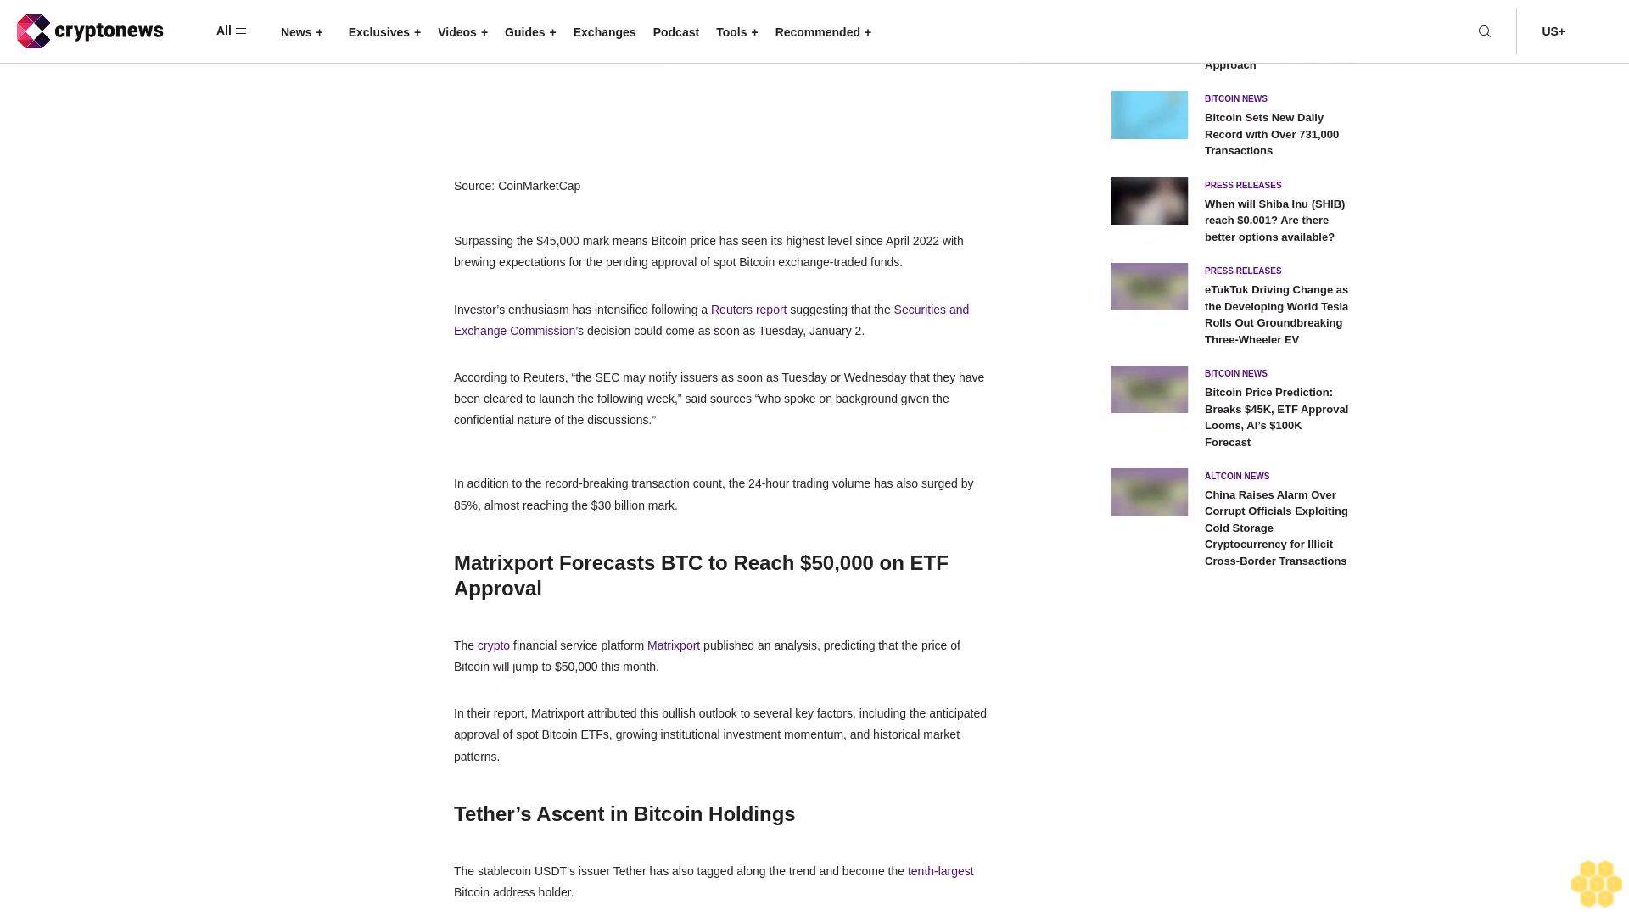
{"action": "scroll", "scroll_direction": "down", "scroll_amount": 3}
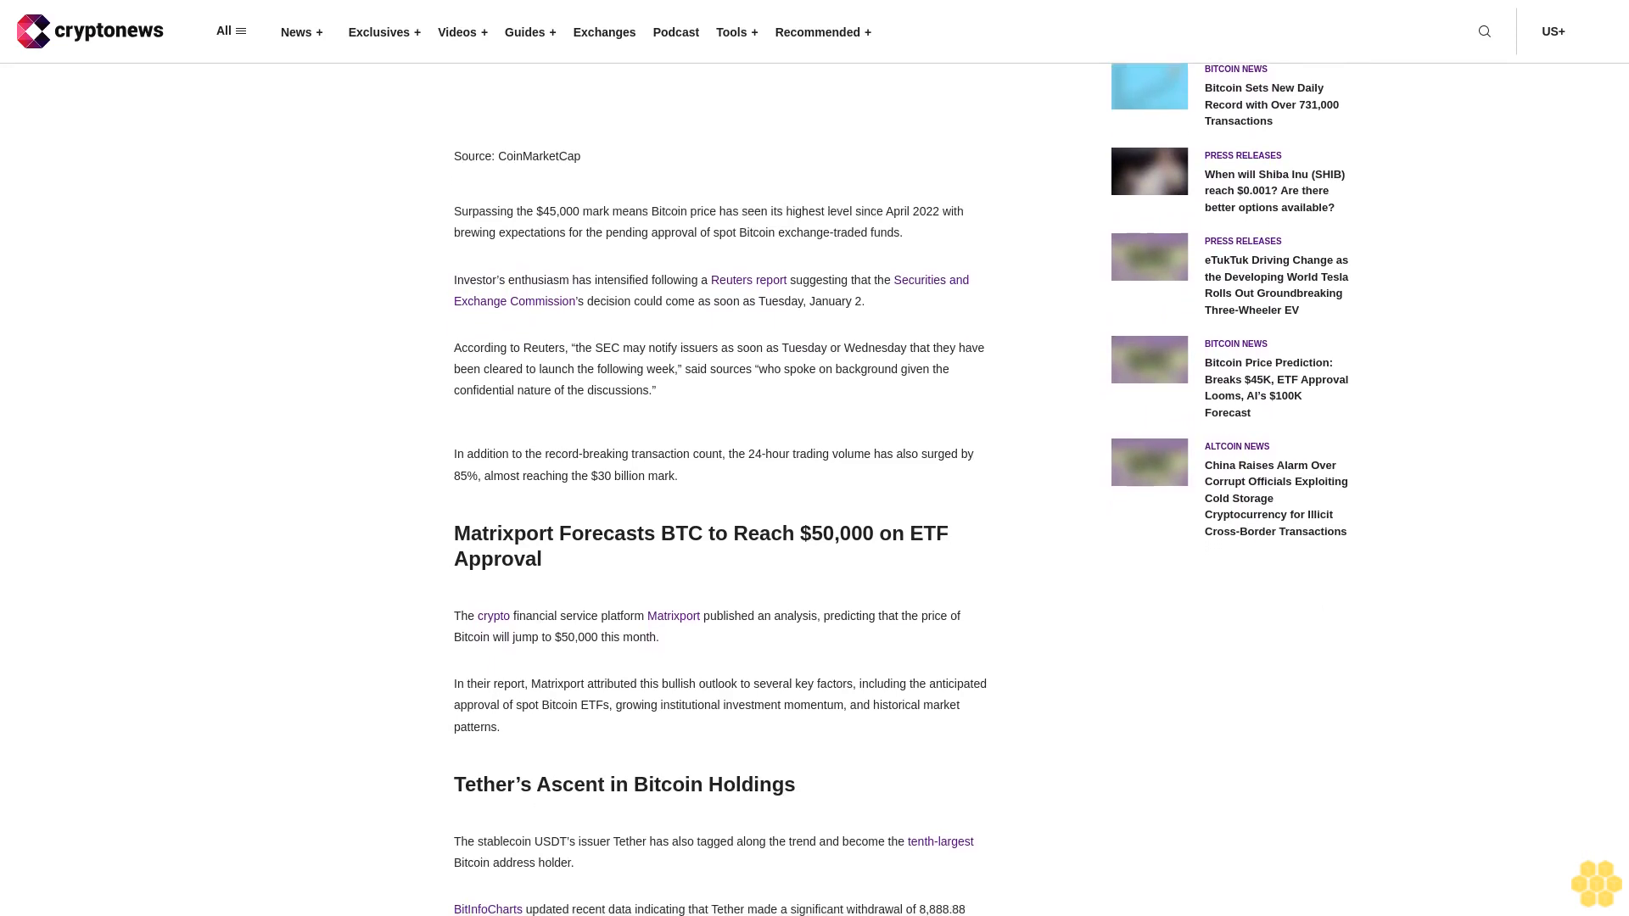
{"action": "scroll", "scroll_direction": "down", "scroll_amount": 3}
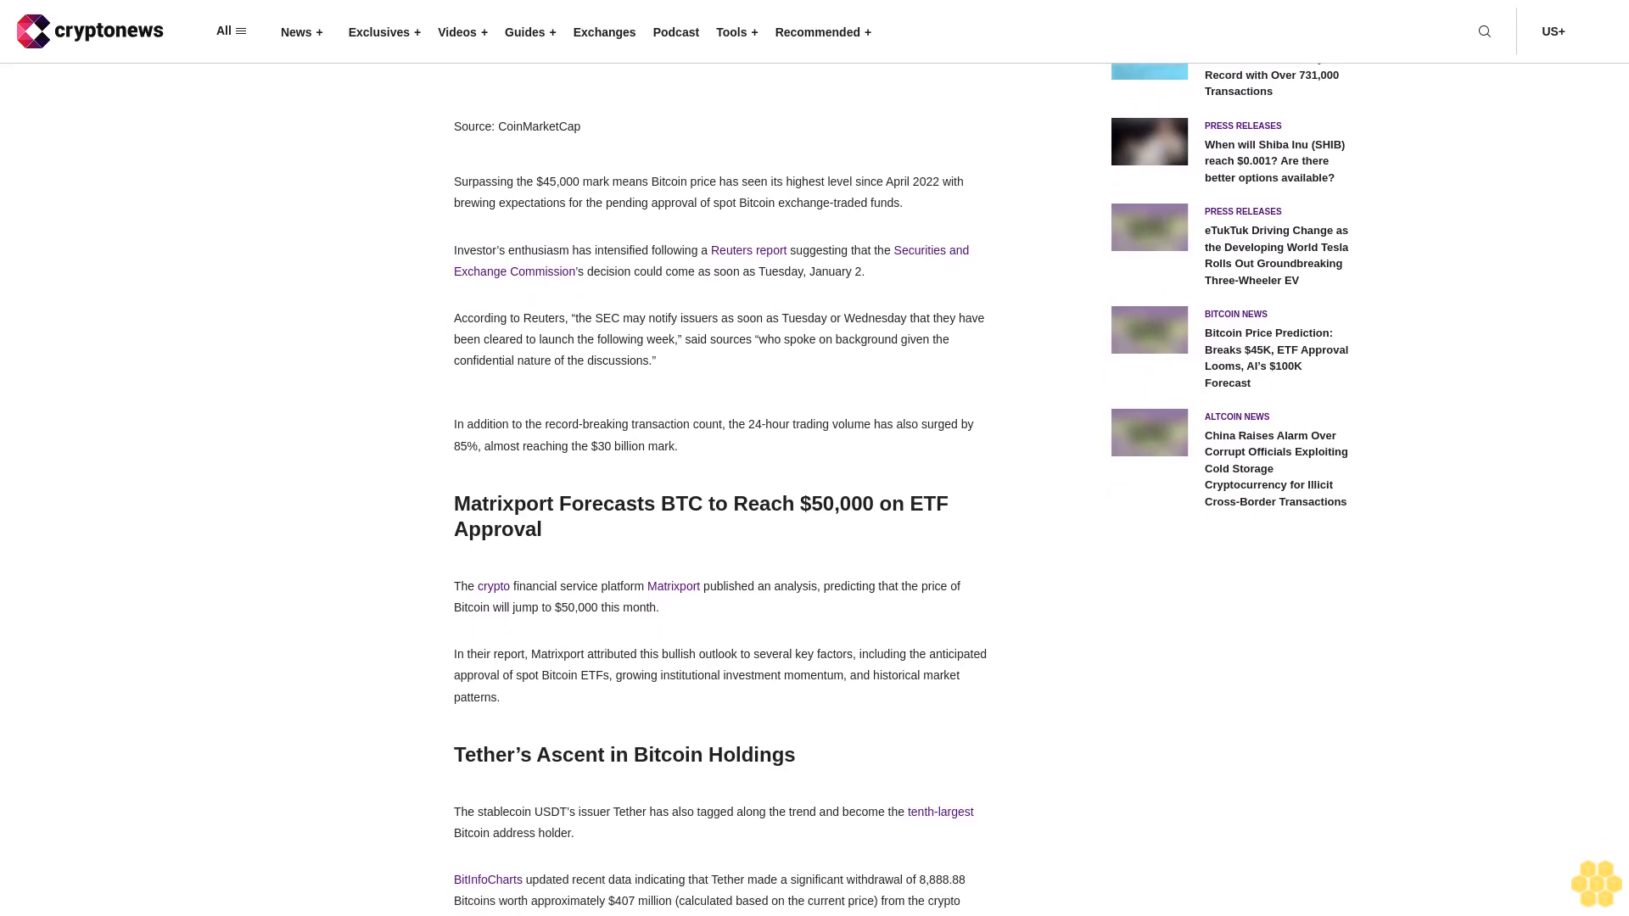
{"action": "scroll", "scroll_direction": "down", "scroll_amount": 3}
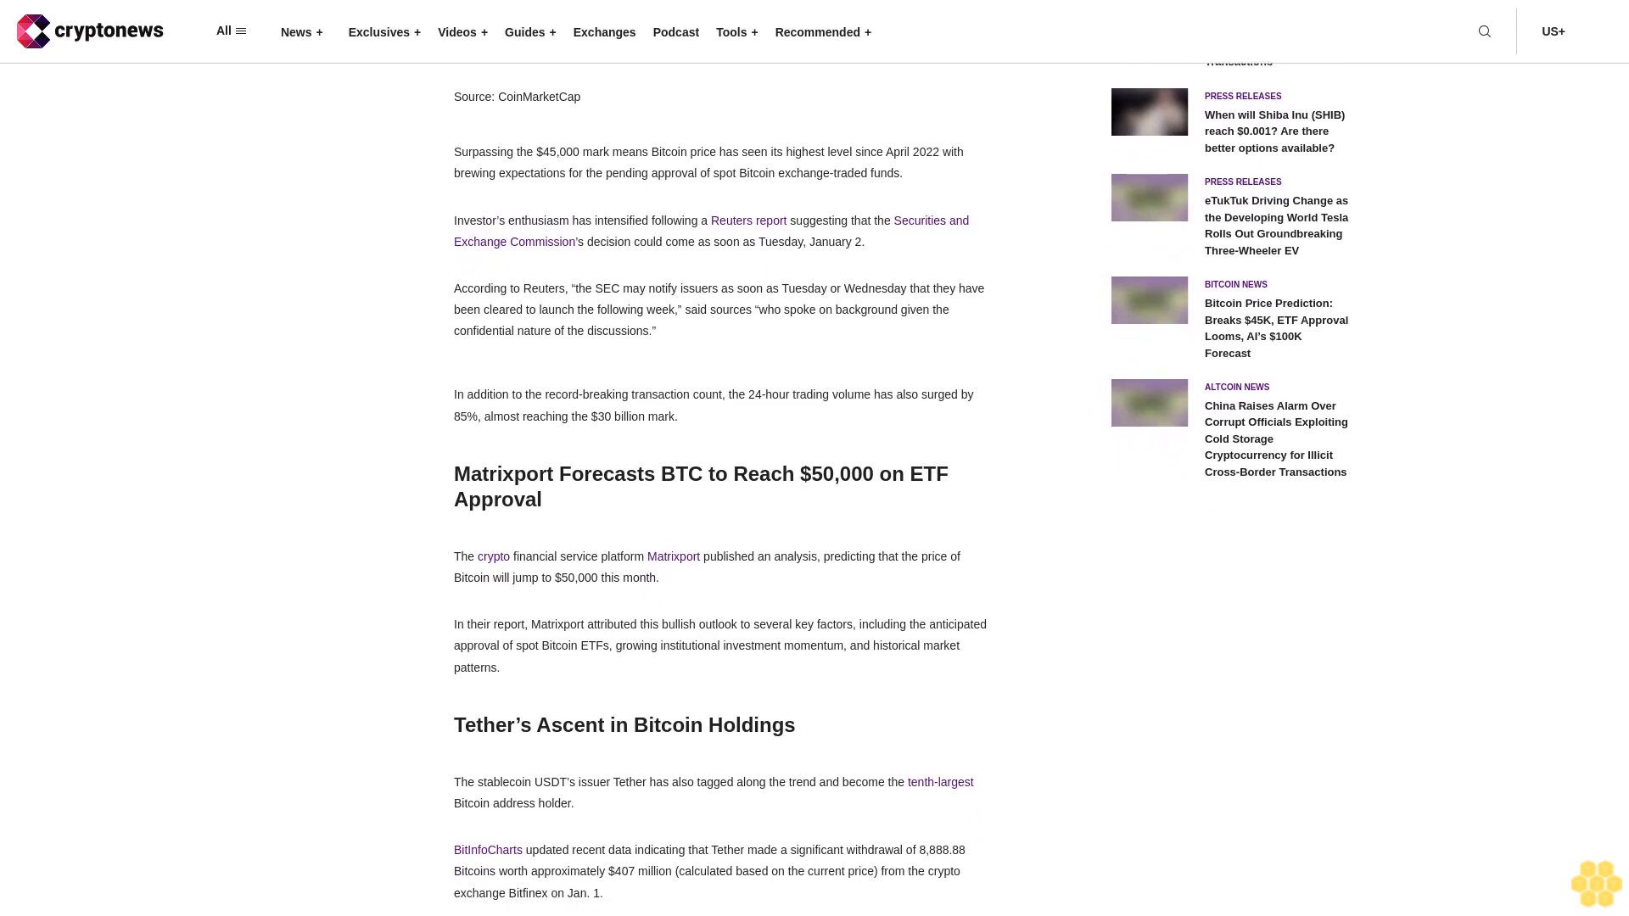
{"action": "scroll", "scroll_direction": "down", "scroll_amount": 3}
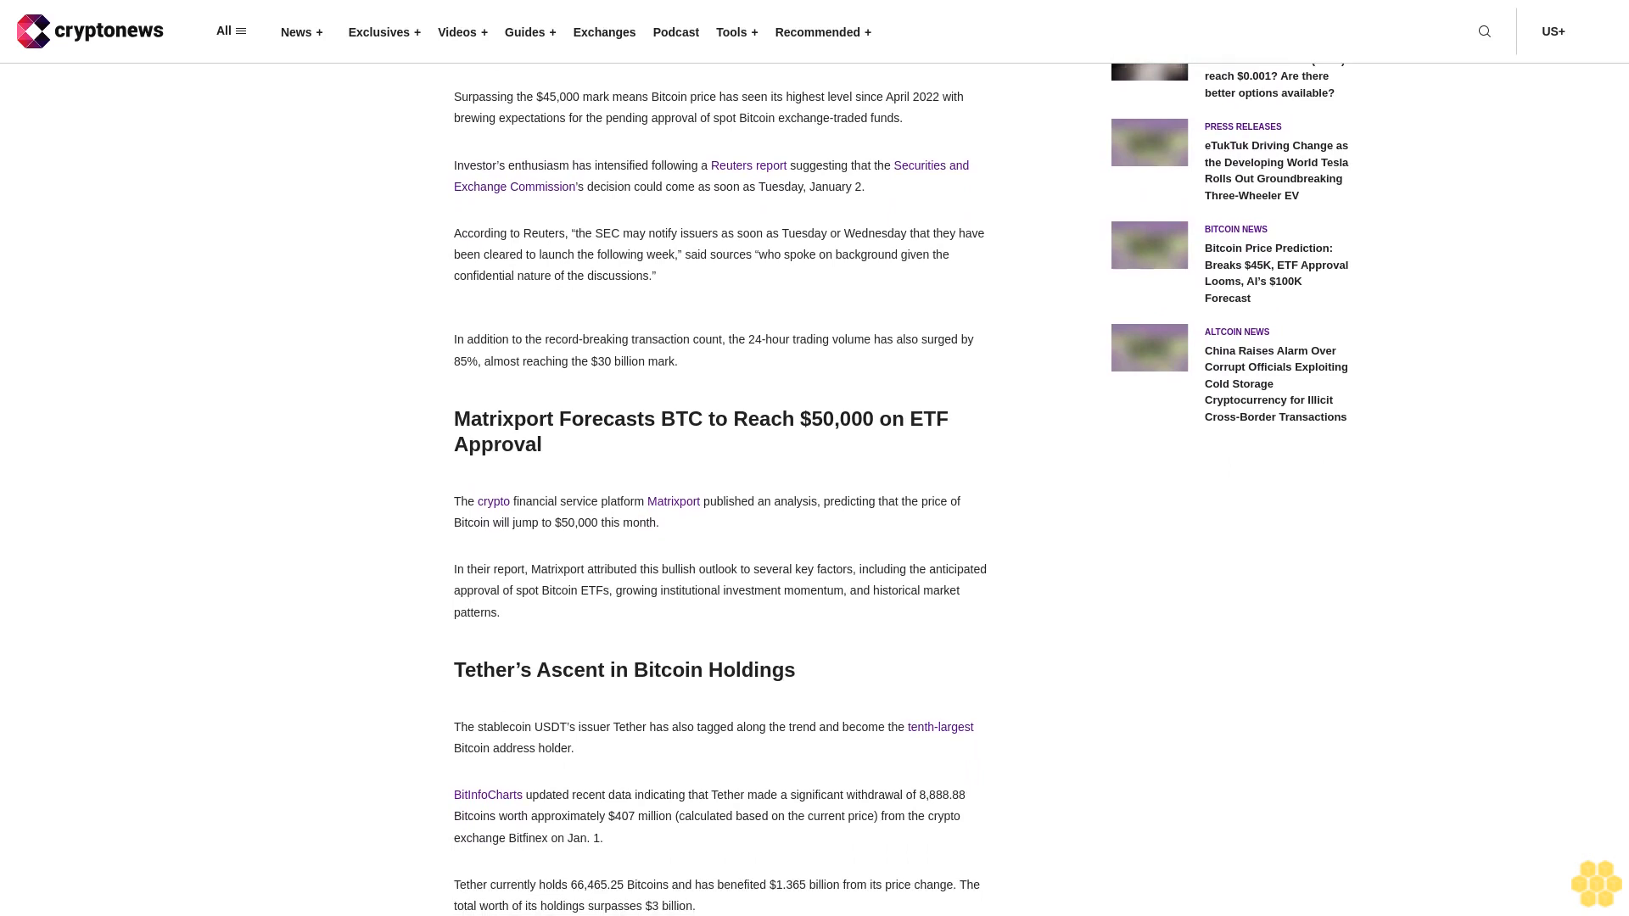
{"action": "scroll", "scroll_direction": "down", "scroll_amount": 3}
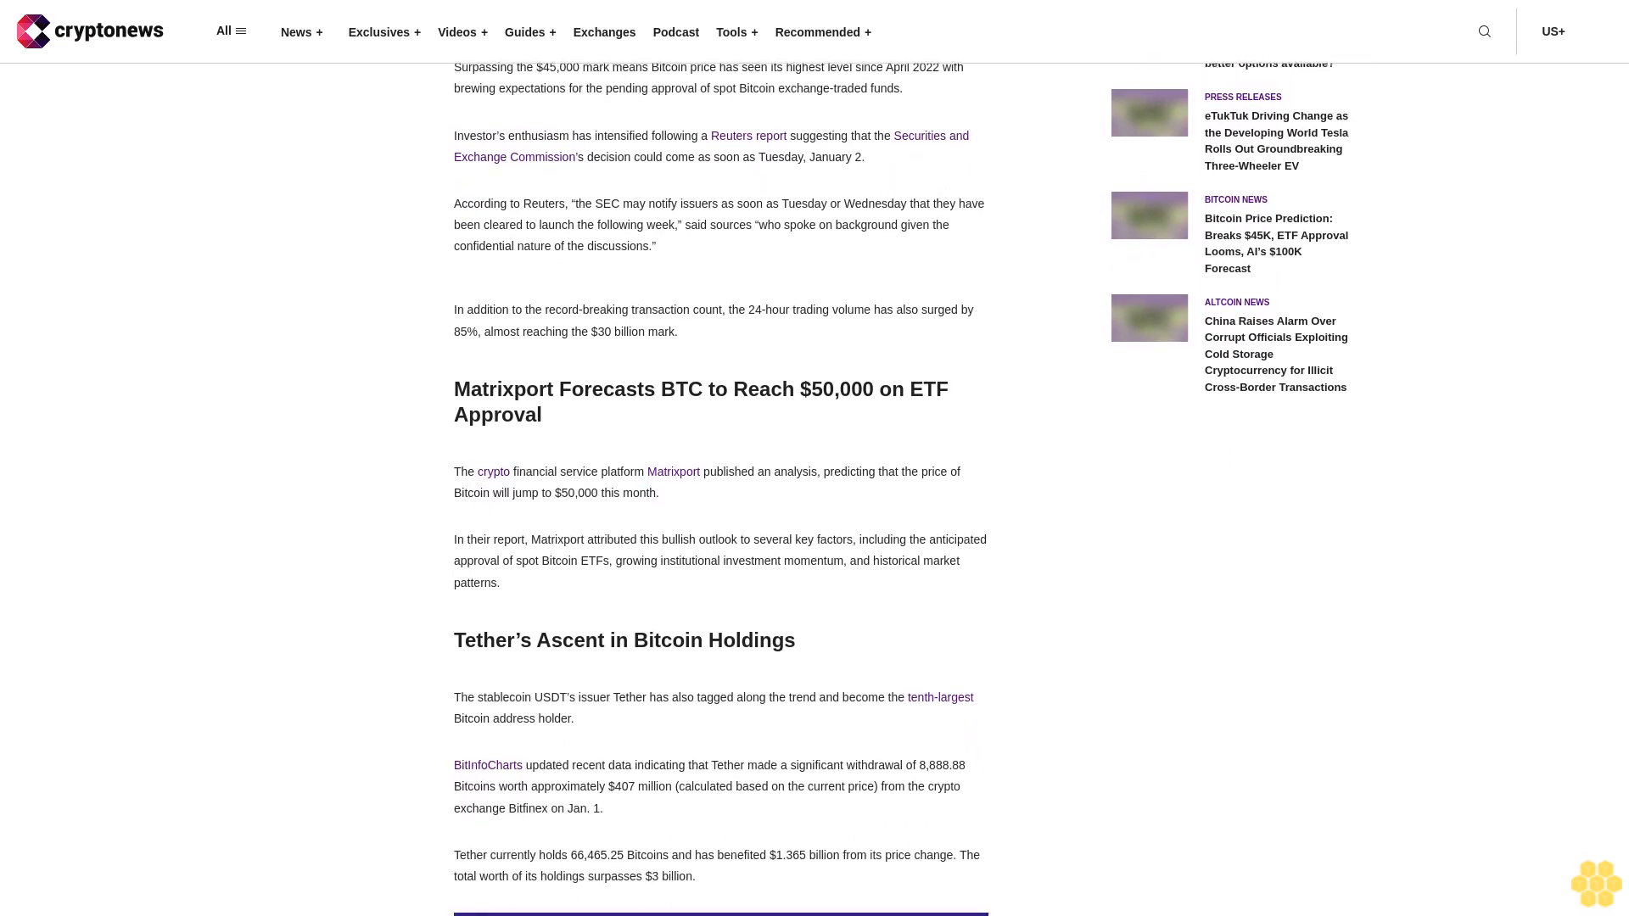
{"action": "scroll", "scroll_direction": "down", "scroll_amount": 3}
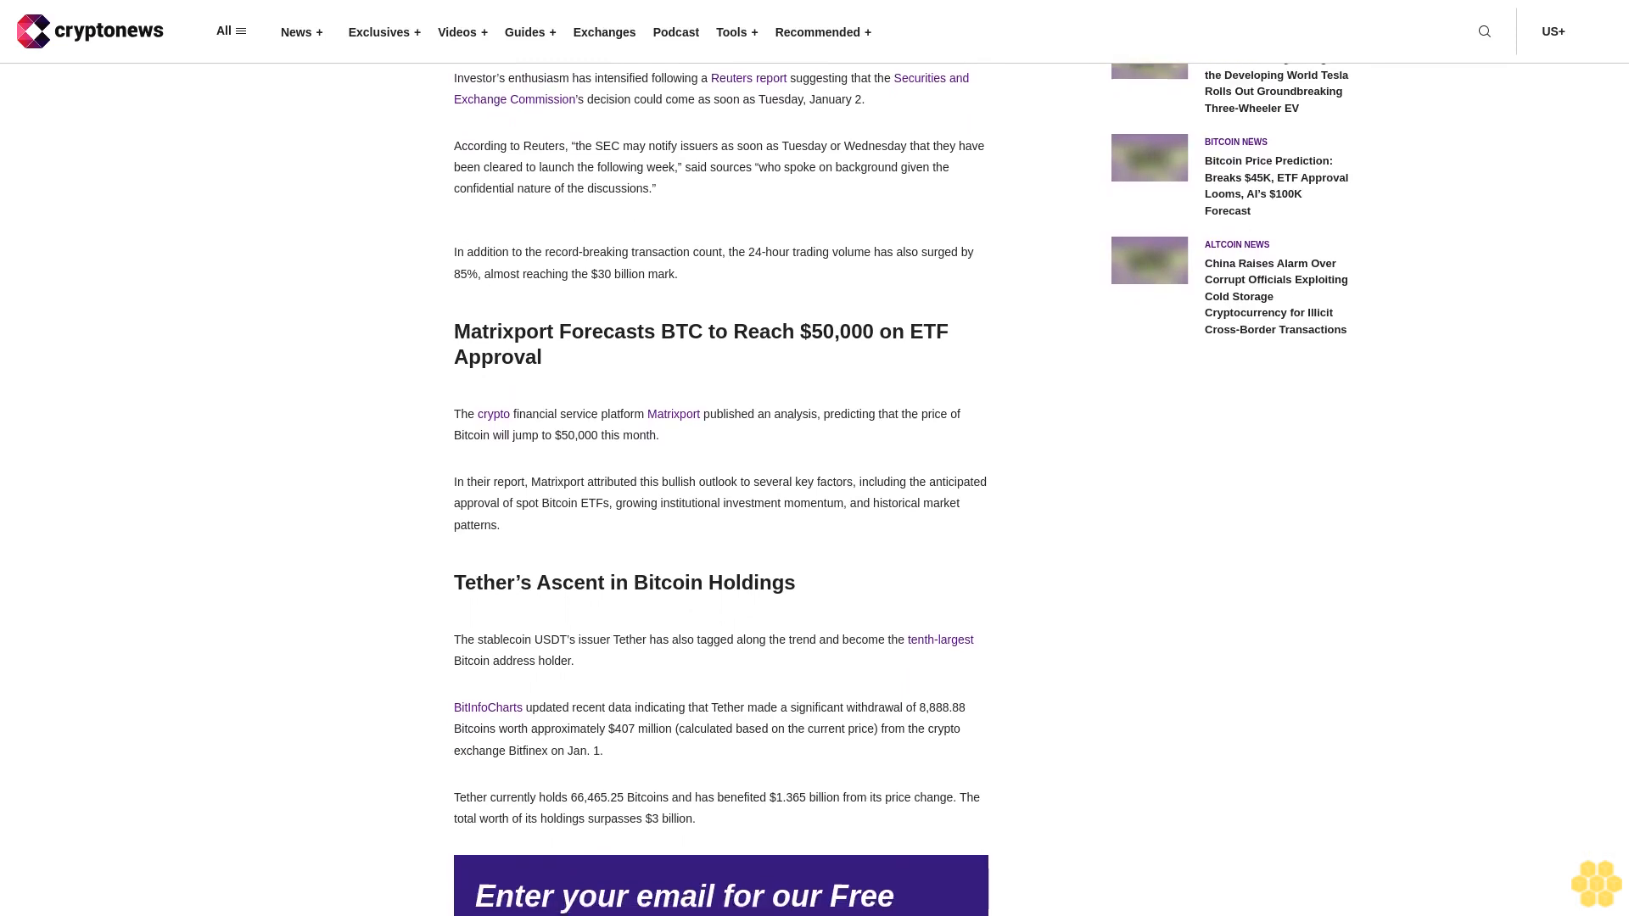
{"action": "scroll", "scroll_direction": "down", "scroll_amount": 3}
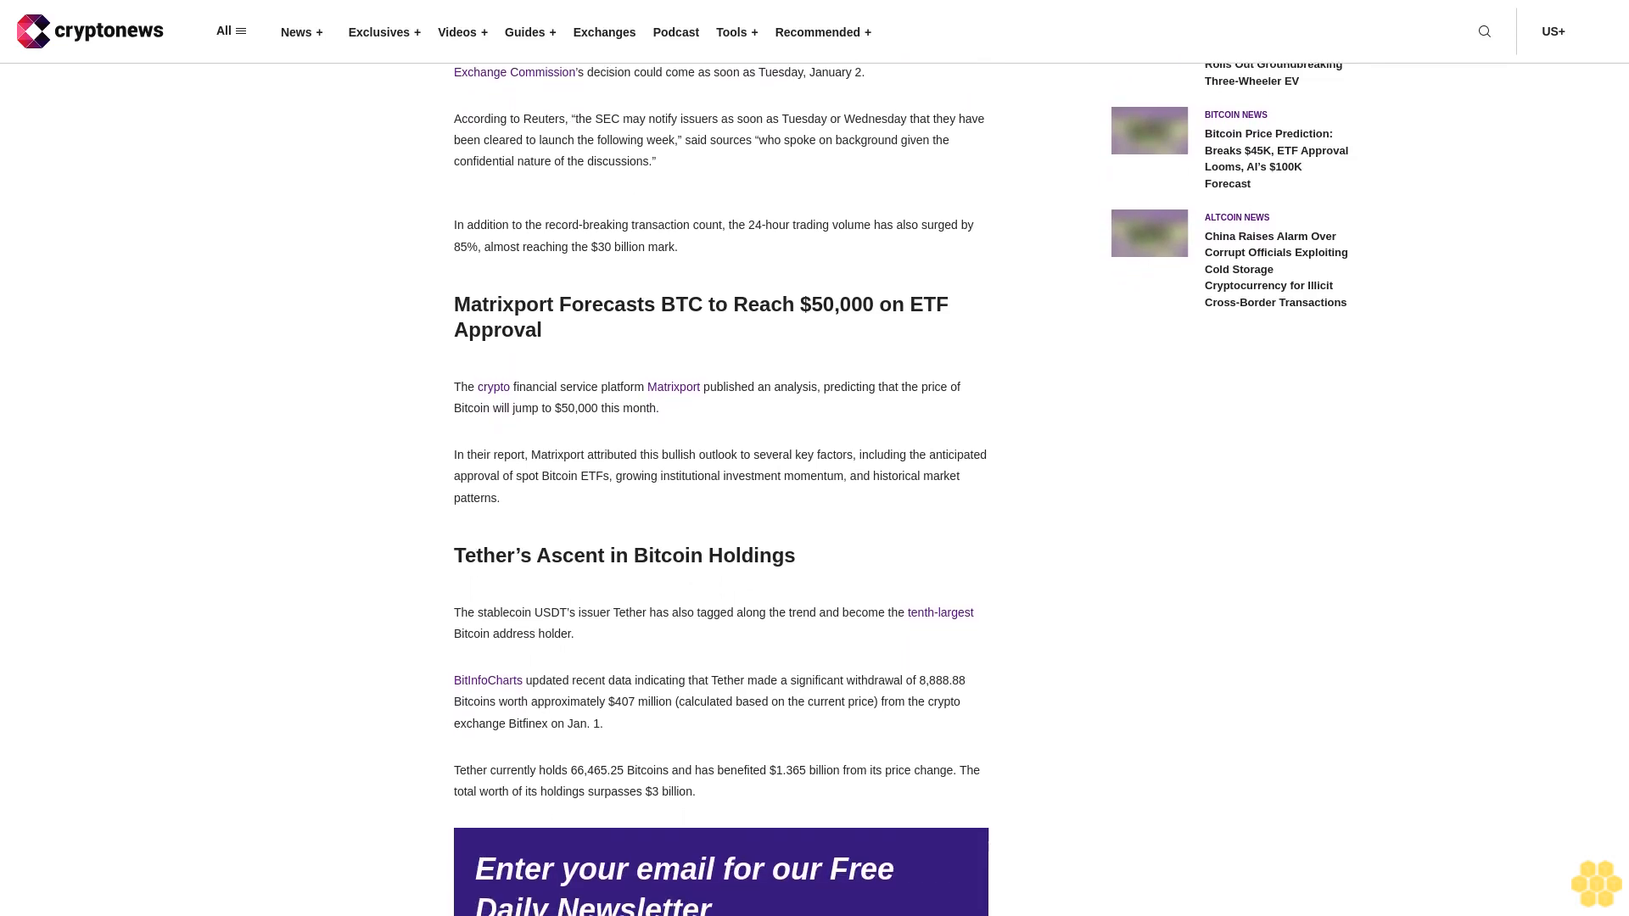
{"action": "scroll", "scroll_direction": "down", "scroll_amount": 3}
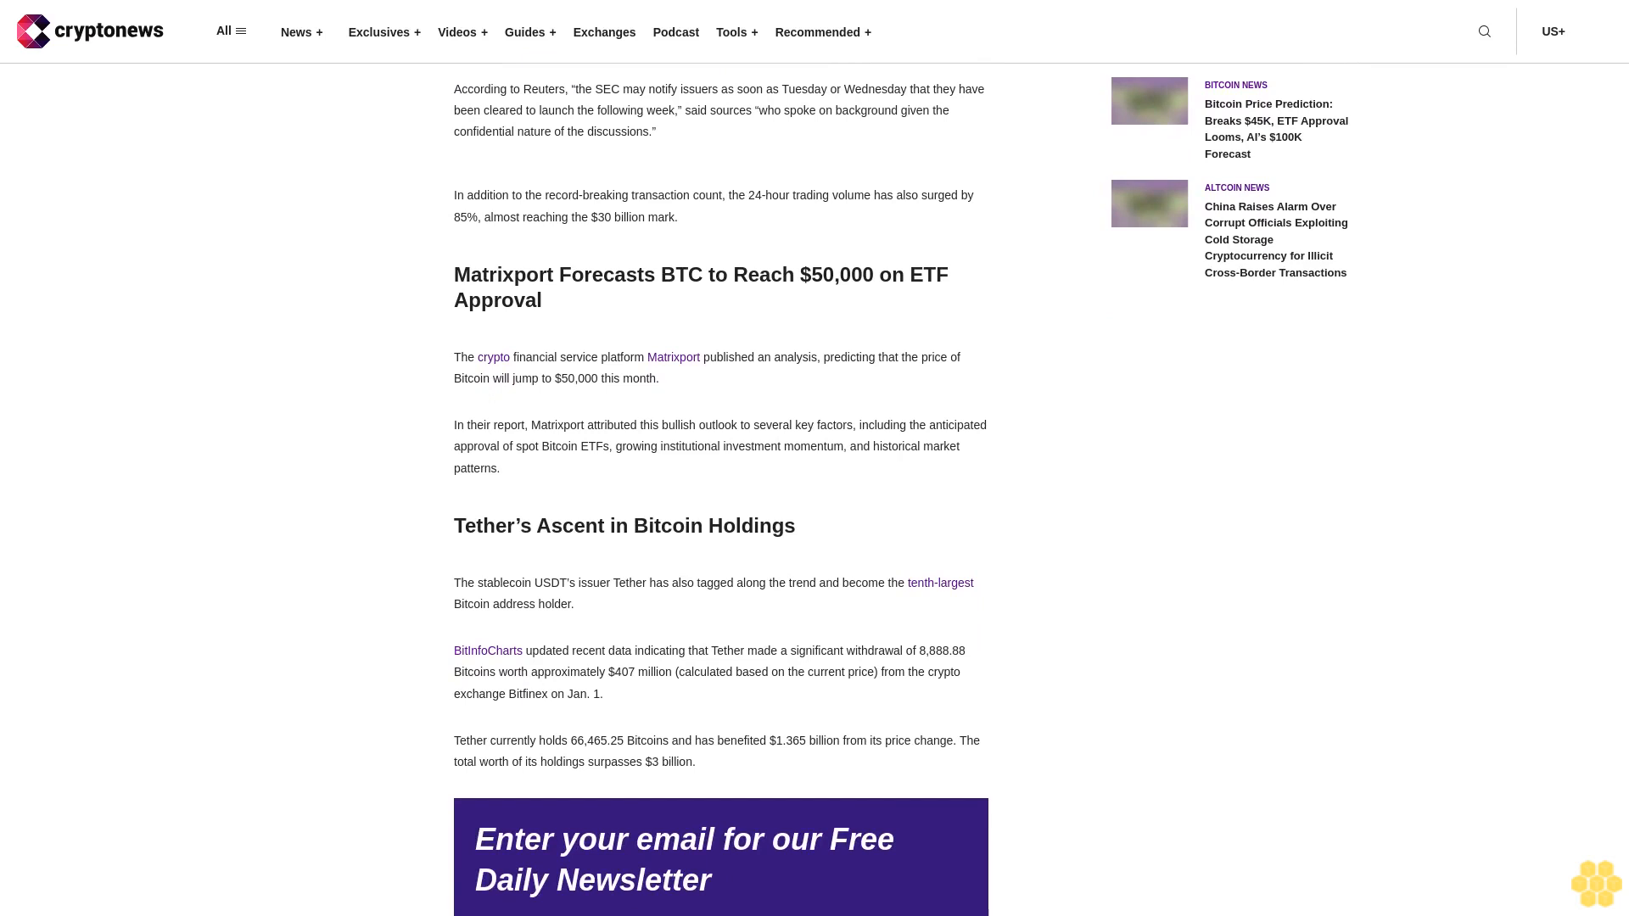
{"action": "scroll", "scroll_direction": "down", "scroll_amount": 3}
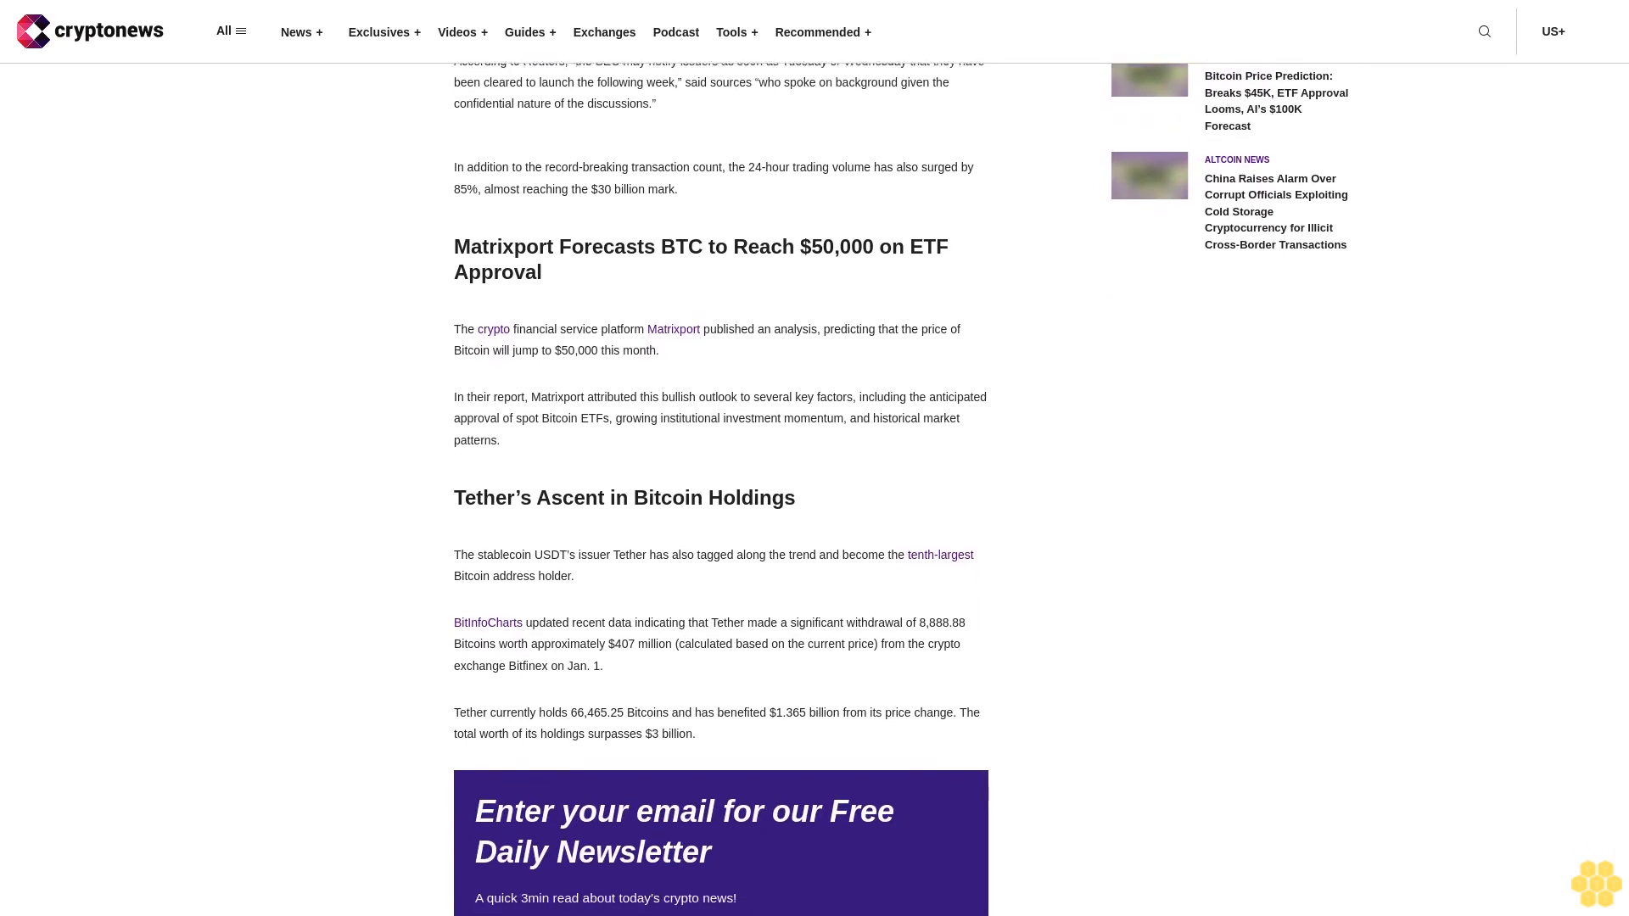